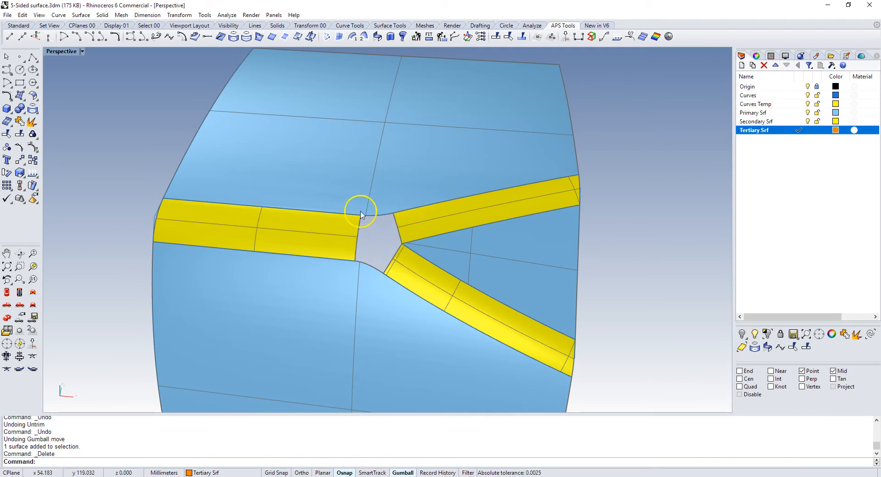
mouse_move(375, 271)
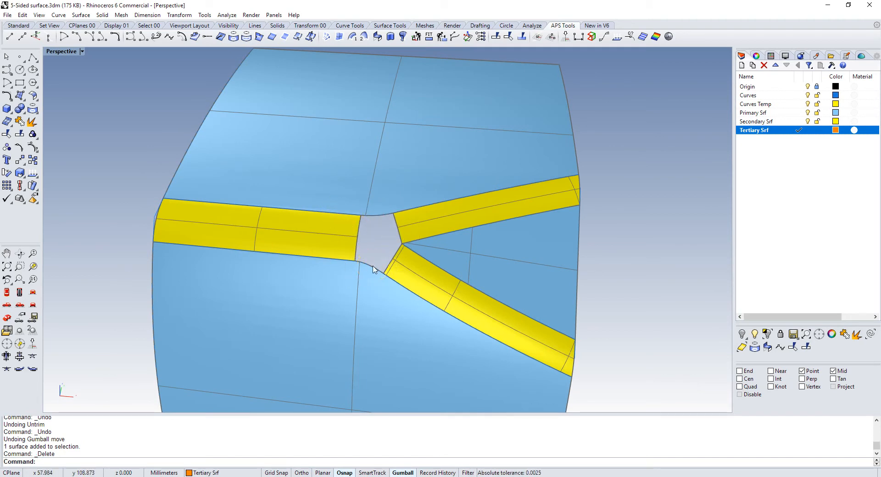
Orbit above the junction and select the yellow blend strips for zebra analysis.
drag(374, 269, 164, 243)
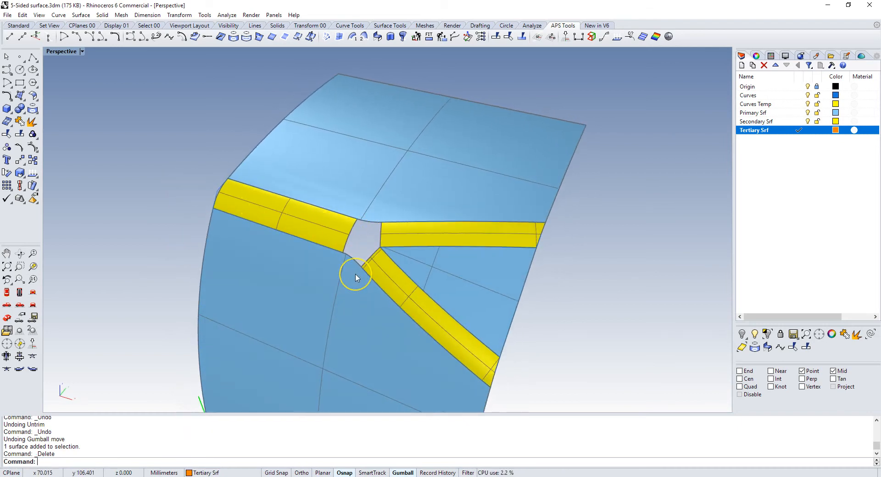
mouse_move(360, 202)
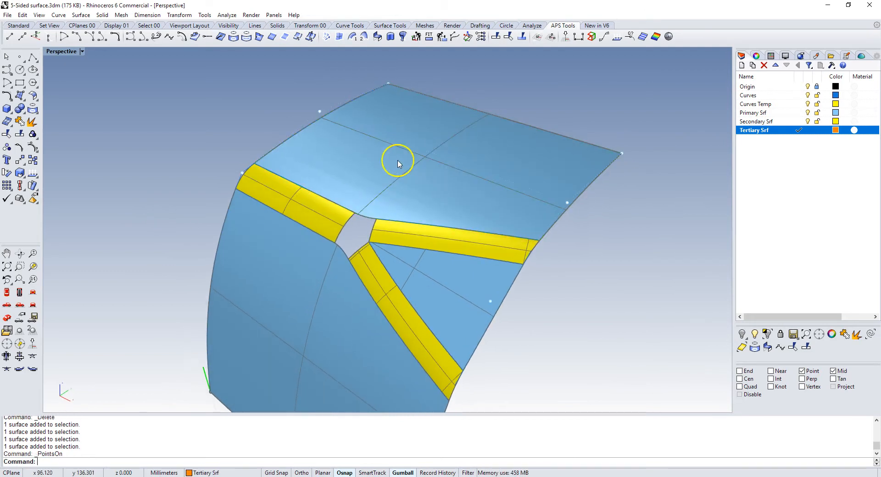
mouse_move(320, 154)
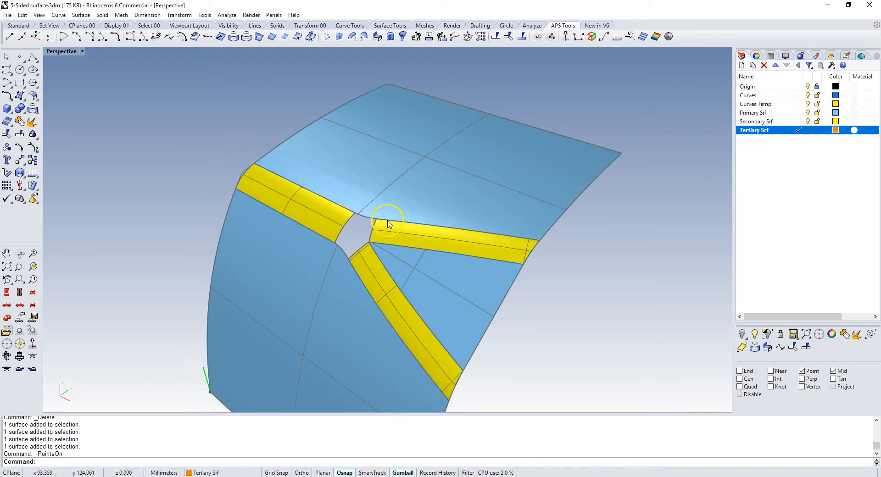
mouse_move(408, 221)
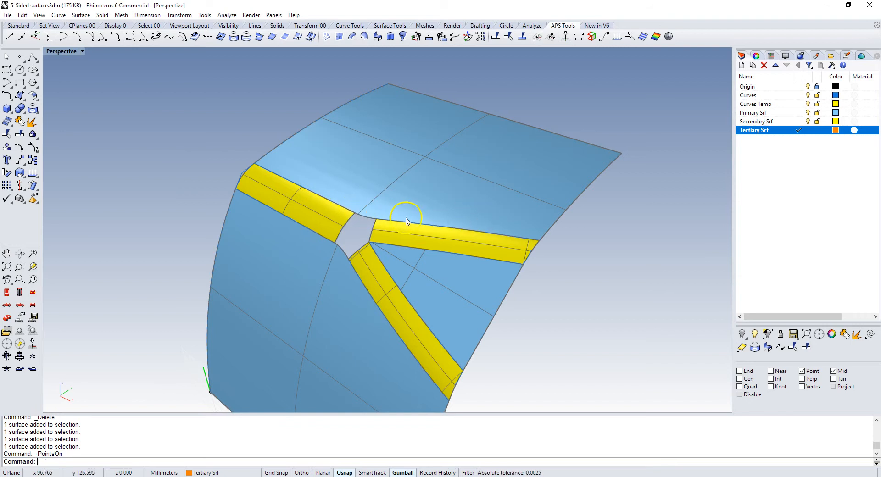
mouse_move(320, 198)
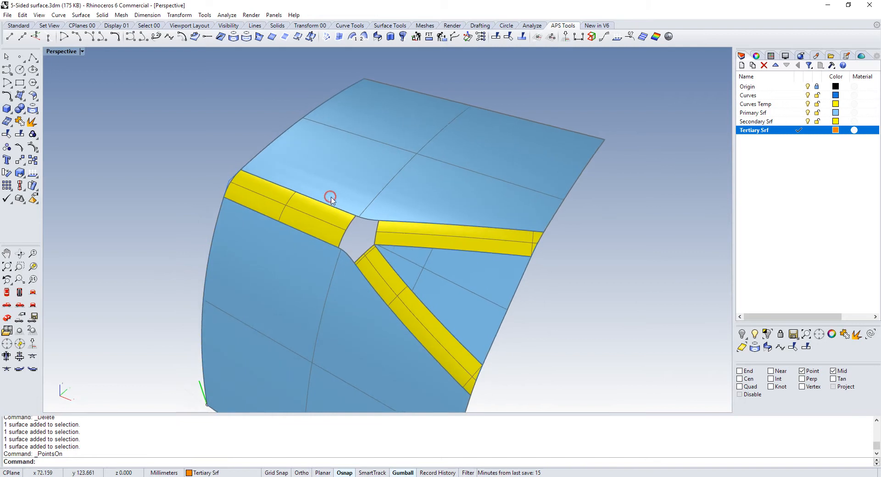
mouse_move(333, 179)
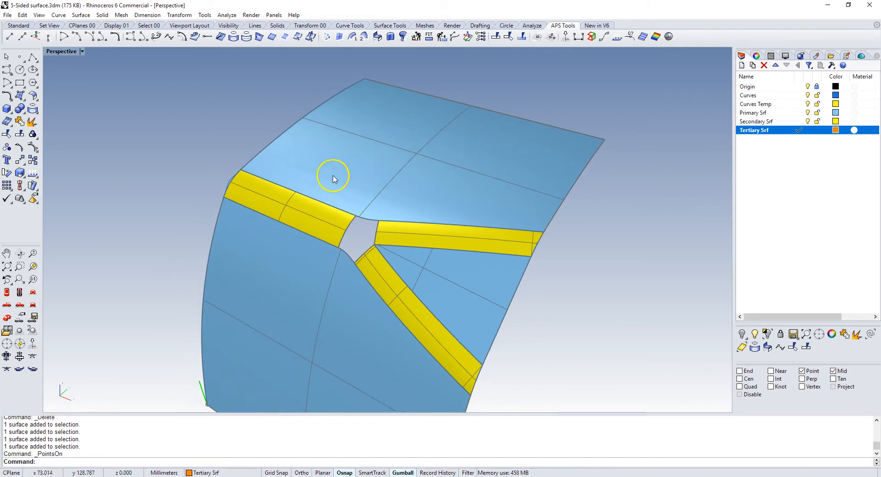
mouse_move(405, 236)
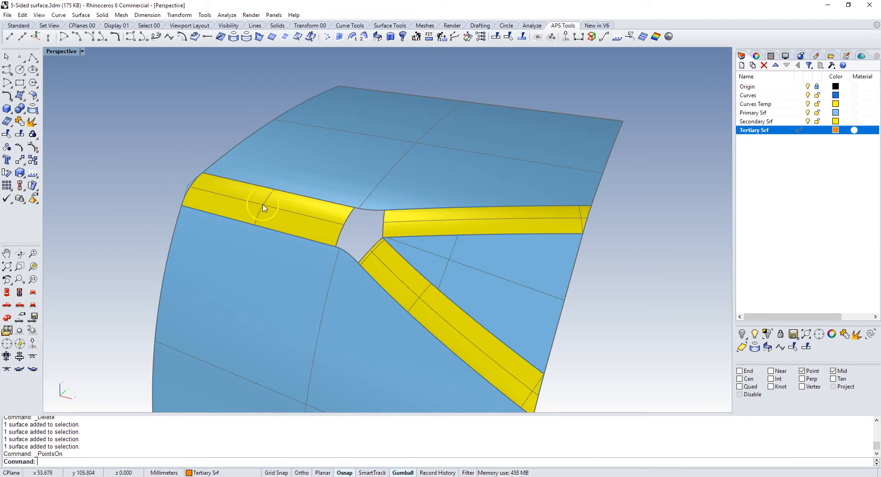
mouse_move(339, 251)
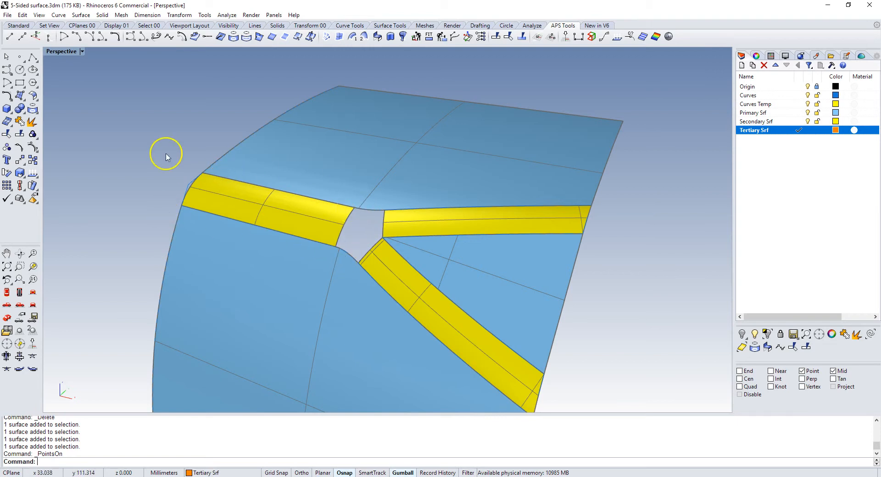
mouse_move(357, 246)
text(Untrim)
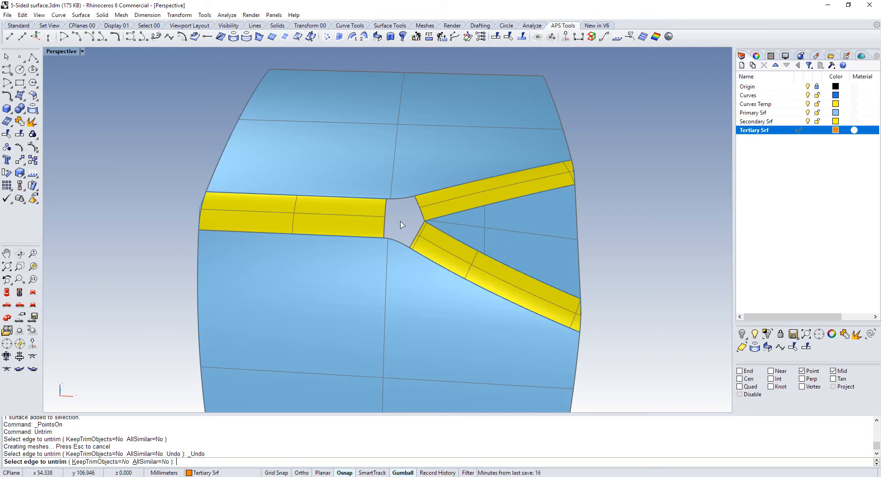
mouse_move(384, 238)
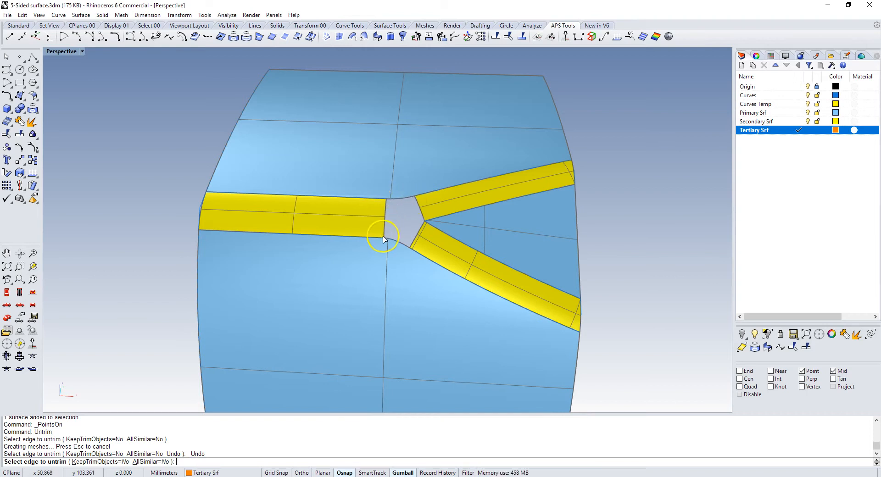
mouse_move(450, 196)
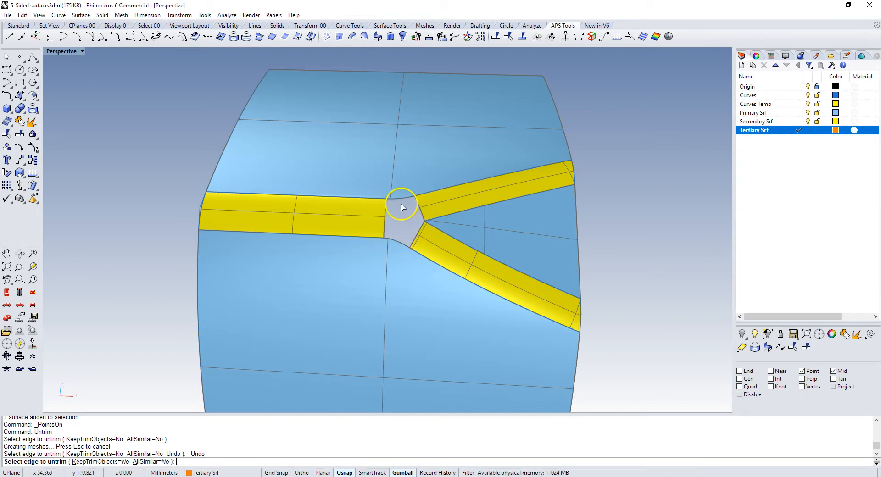
mouse_move(406, 236)
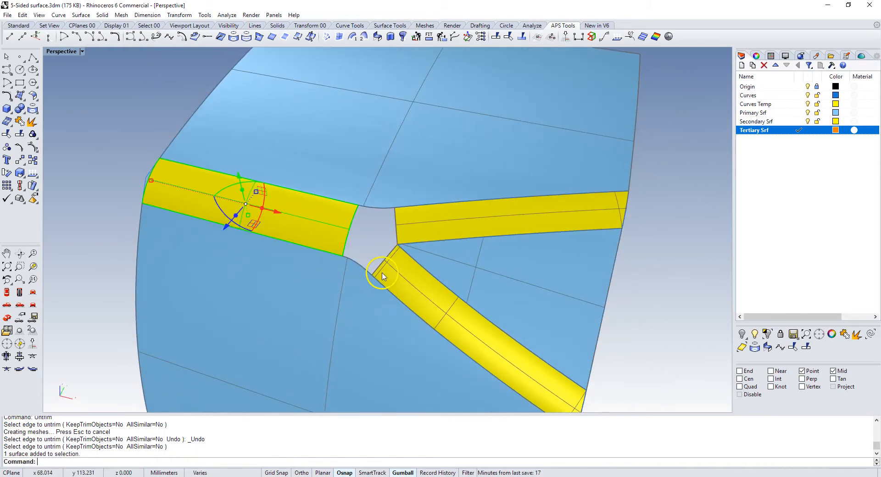
click(384, 236)
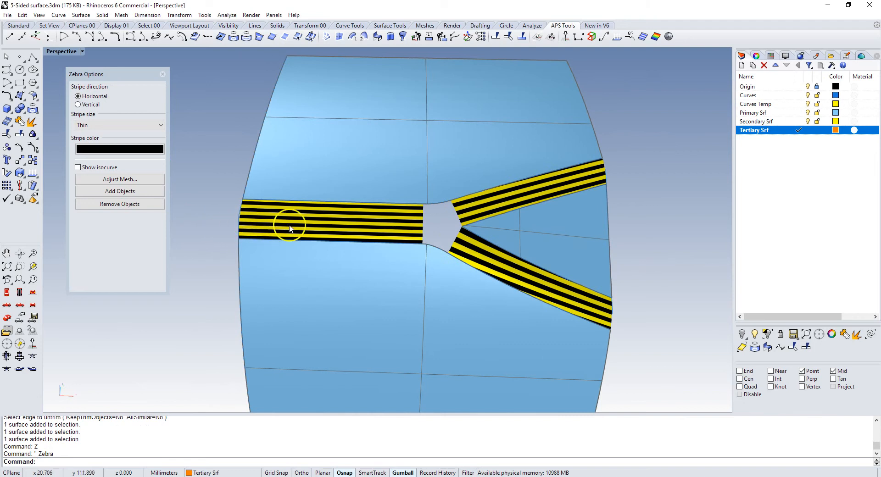
mouse_move(398, 215)
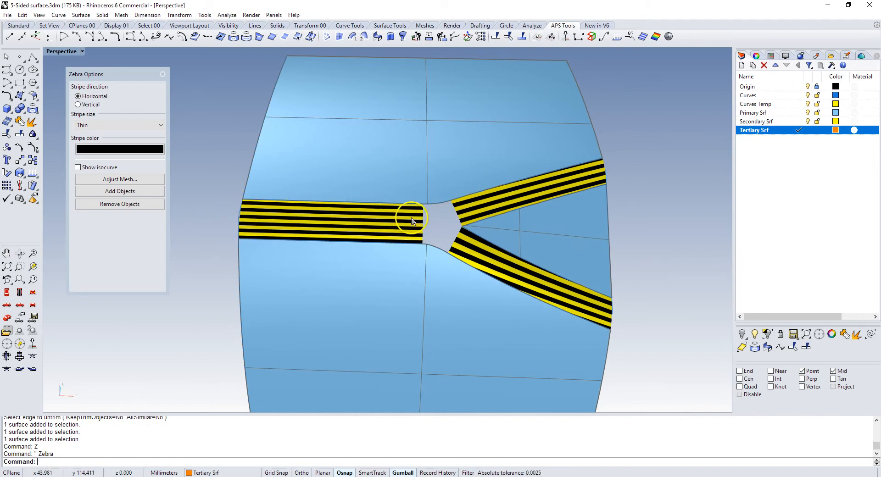
mouse_move(567, 298)
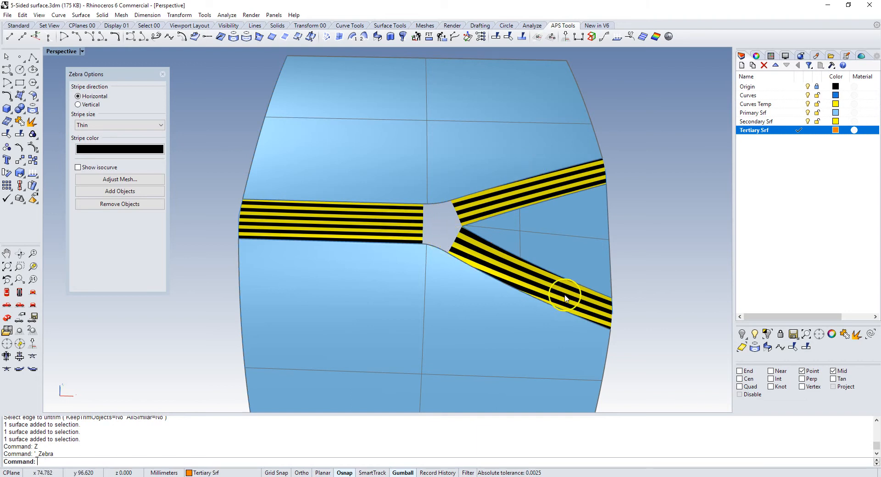
mouse_move(389, 238)
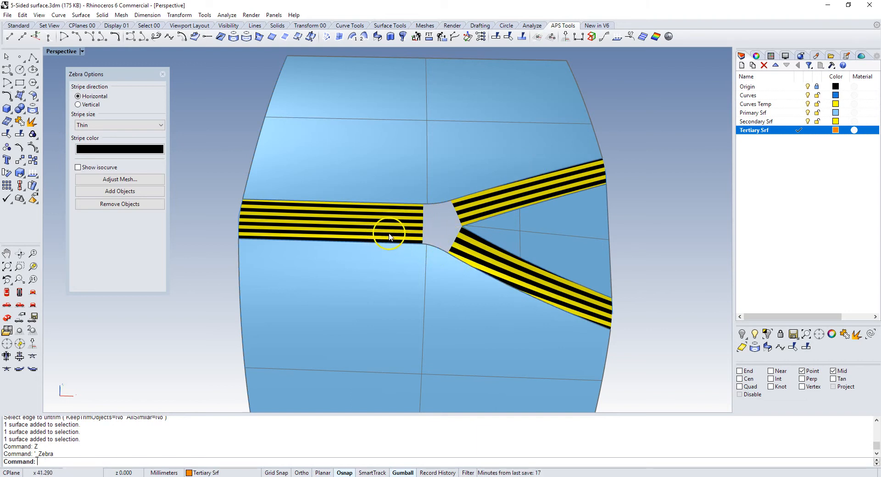
mouse_move(415, 238)
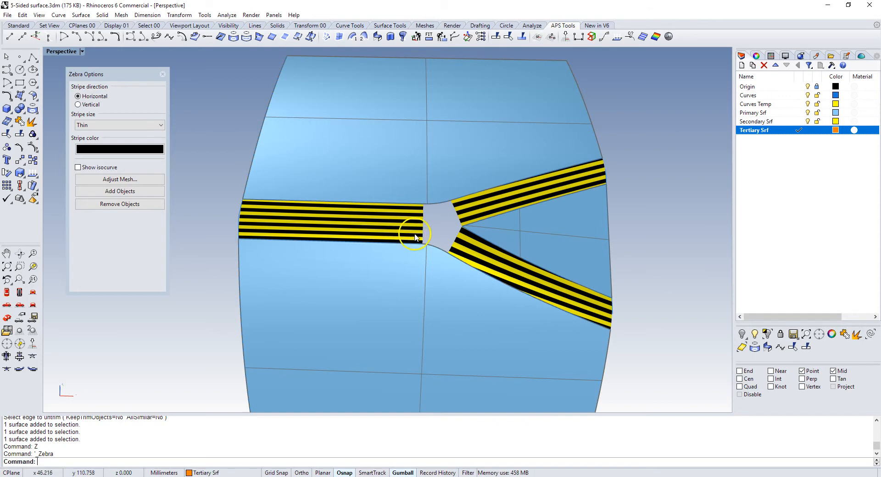
mouse_move(462, 243)
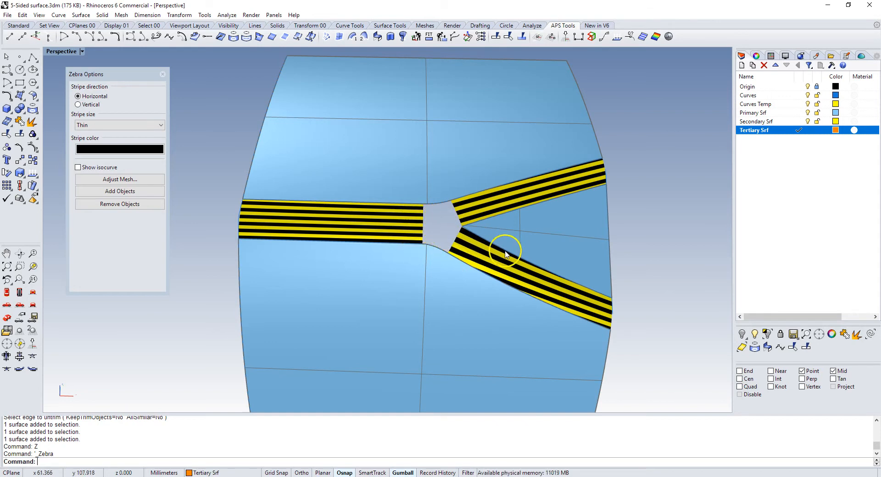
mouse_move(444, 223)
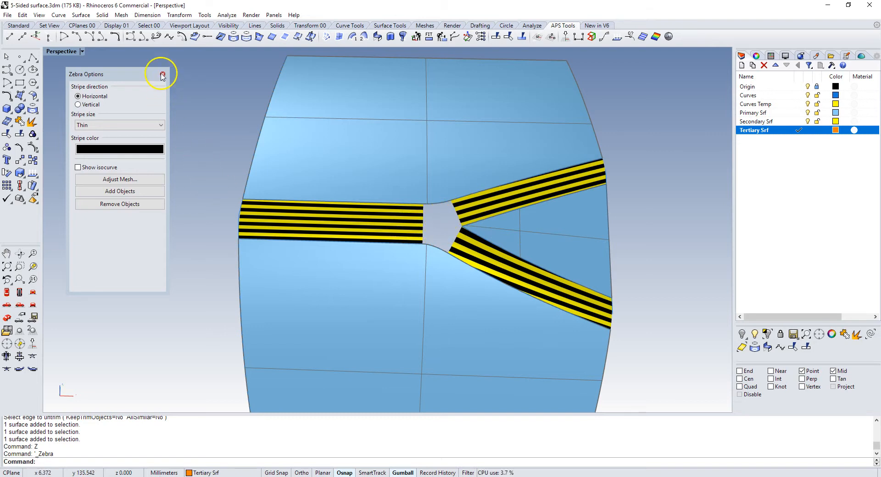
End Zebra, then Patch through the five hole edges, previewing and accepting the orange surface.
click(161, 73)
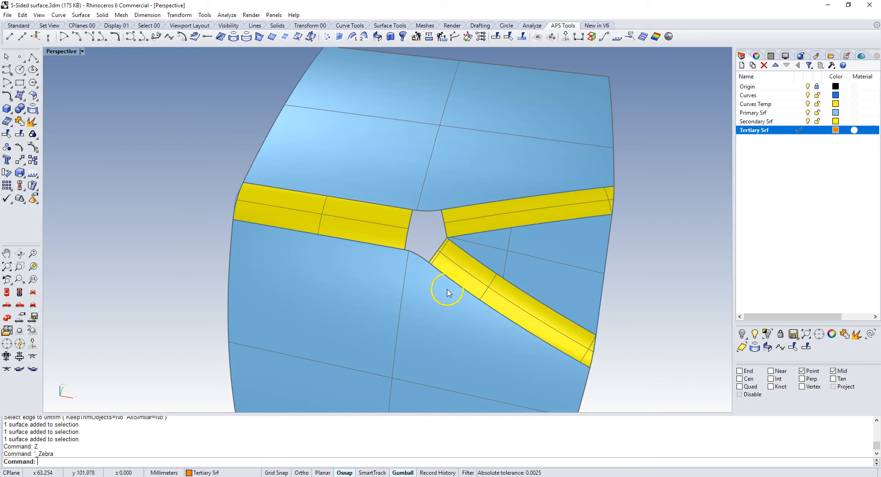
mouse_move(418, 240)
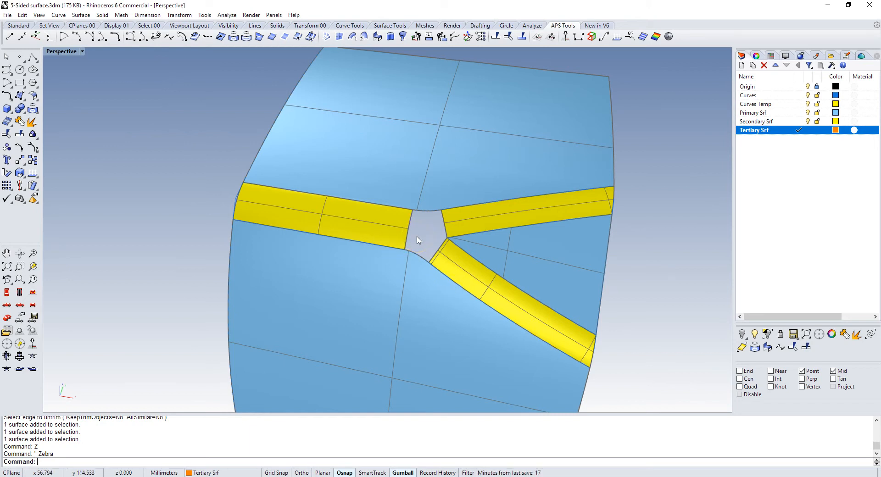
text(Patch)
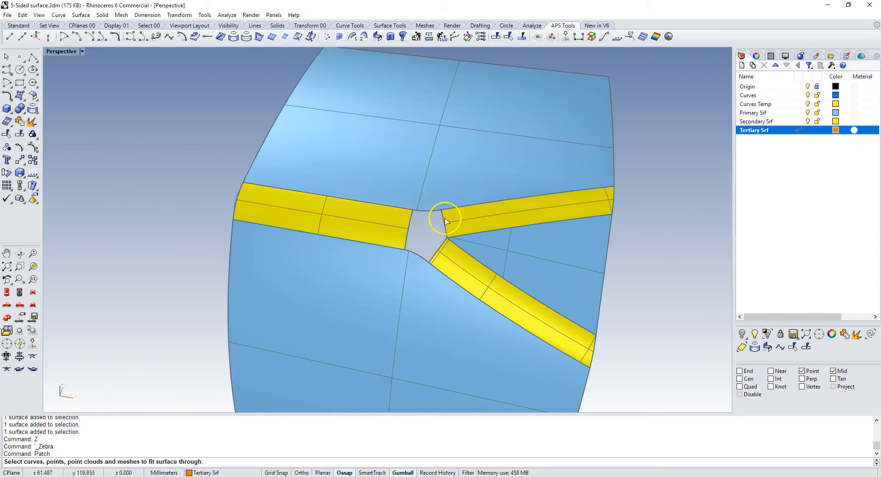
click(424, 260)
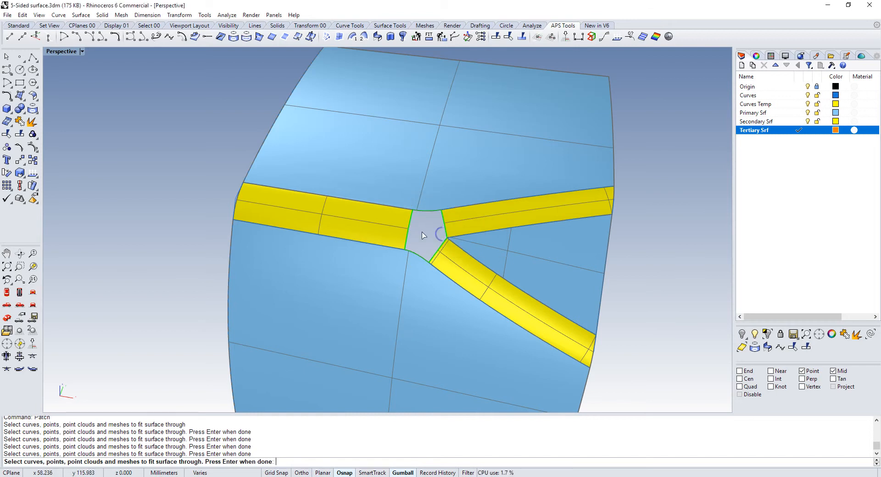
key(enter)
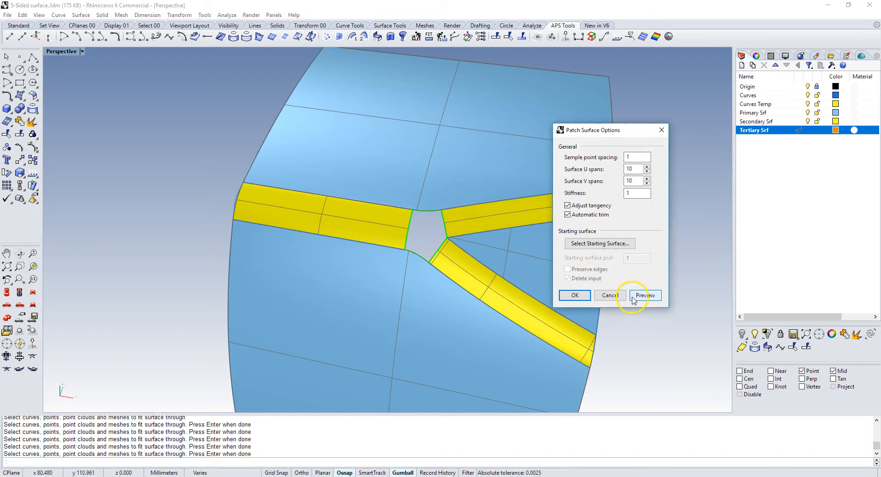
click(645, 296)
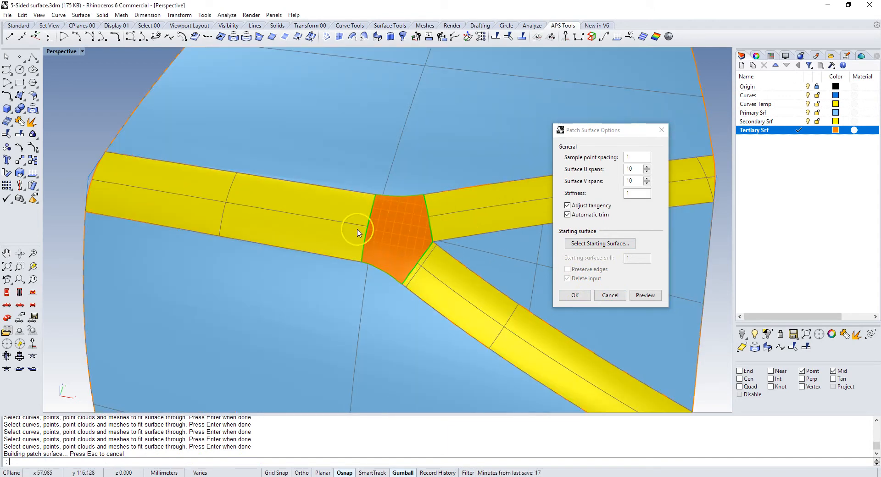
mouse_move(323, 223)
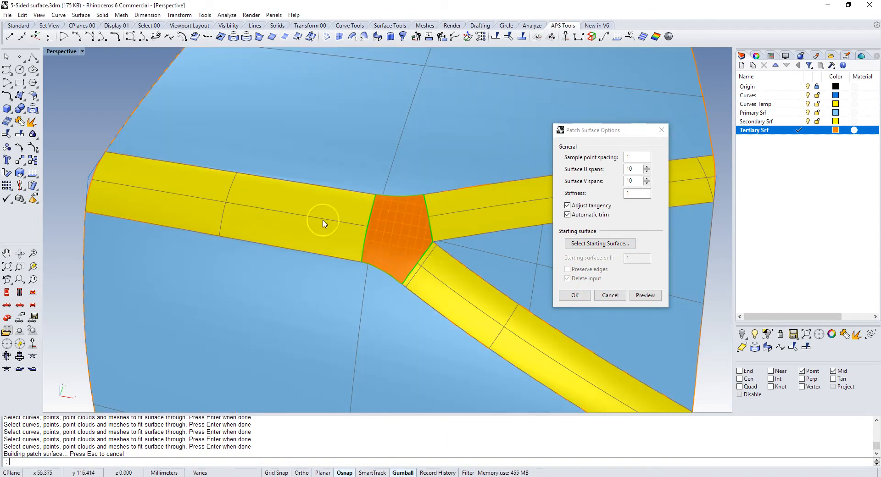
mouse_move(347, 196)
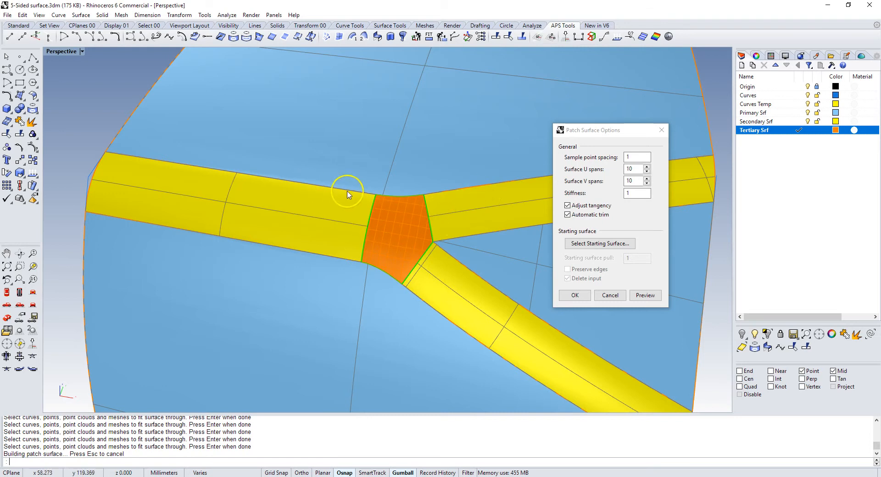
click(573, 296)
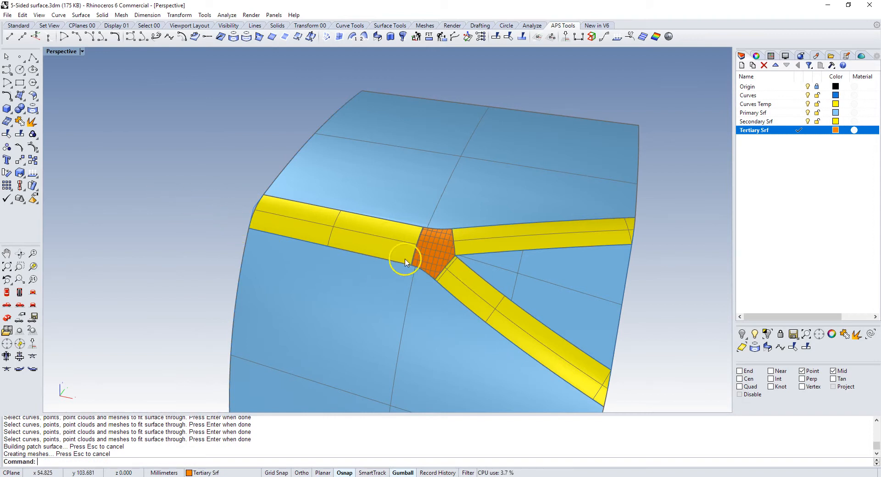
mouse_move(303, 292)
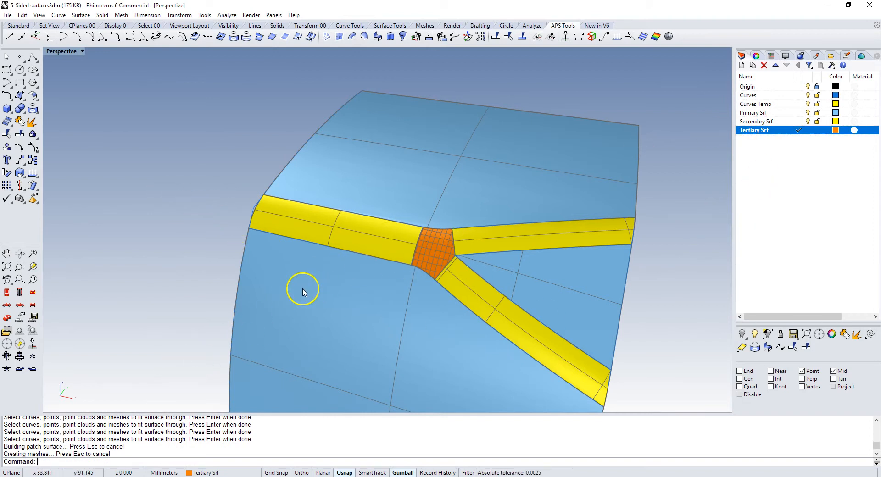
Zebra-check the blends and patch, orbiting across the stripes, then close the analysis.
click(331, 228)
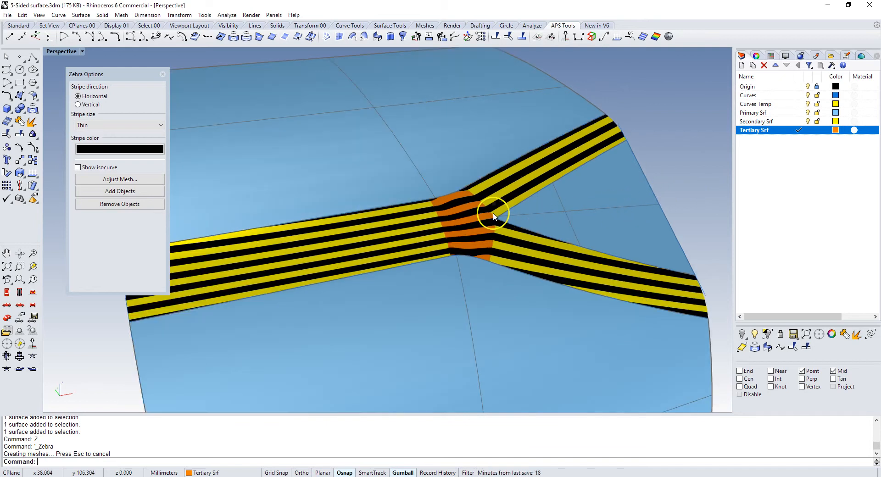
mouse_move(464, 220)
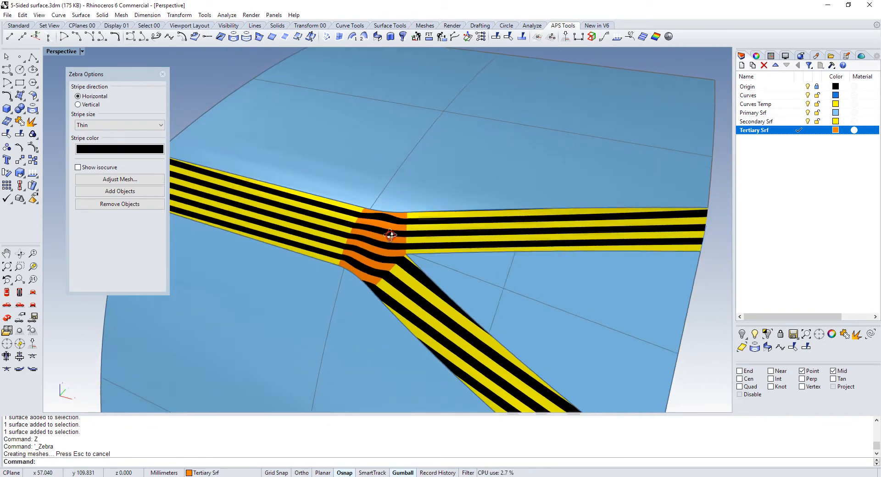
drag(391, 235, 352, 226)
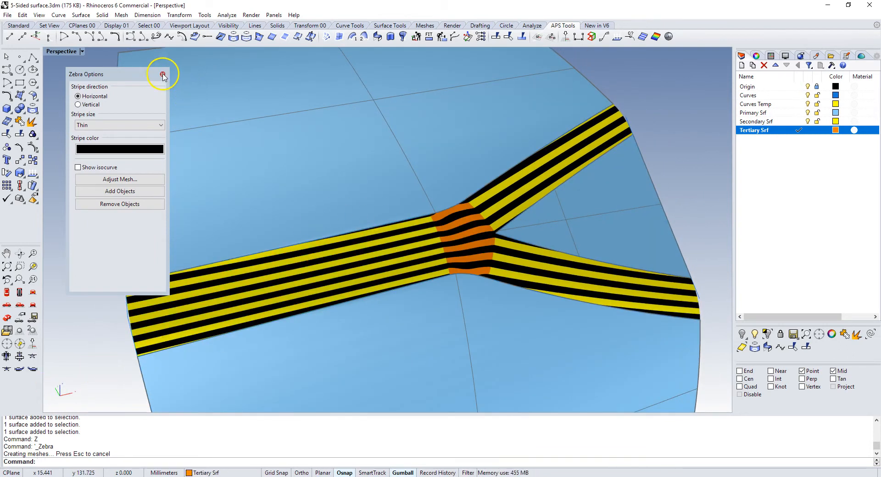
click(163, 74)
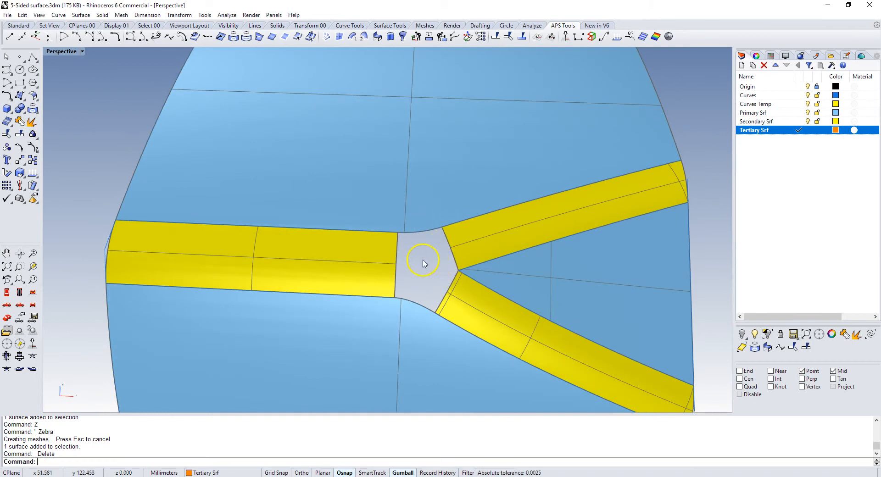
mouse_move(402, 279)
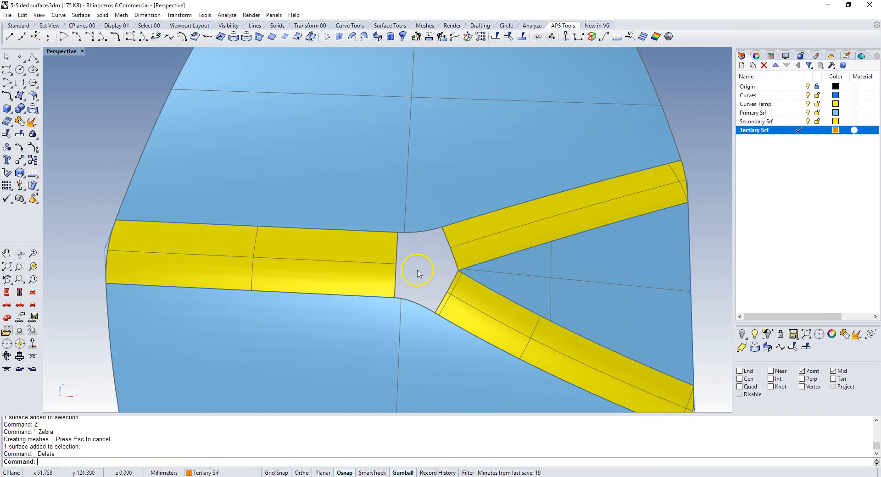
mouse_move(423, 273)
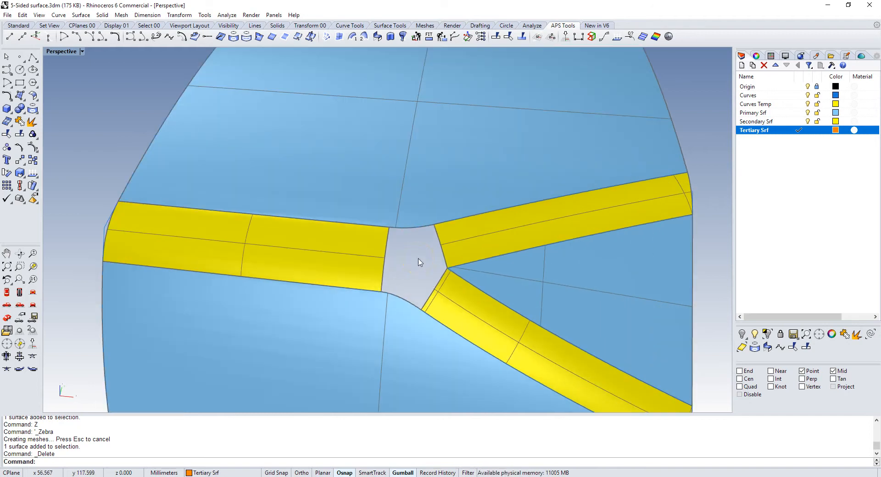
mouse_move(442, 281)
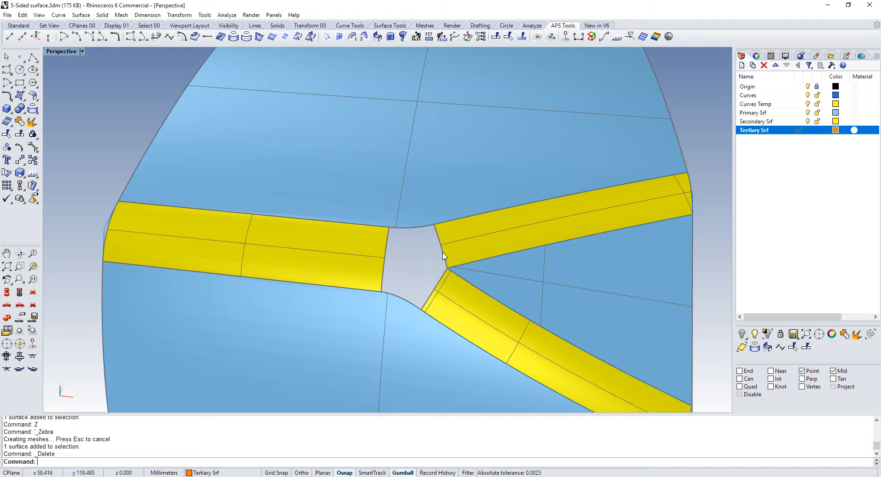
mouse_move(435, 233)
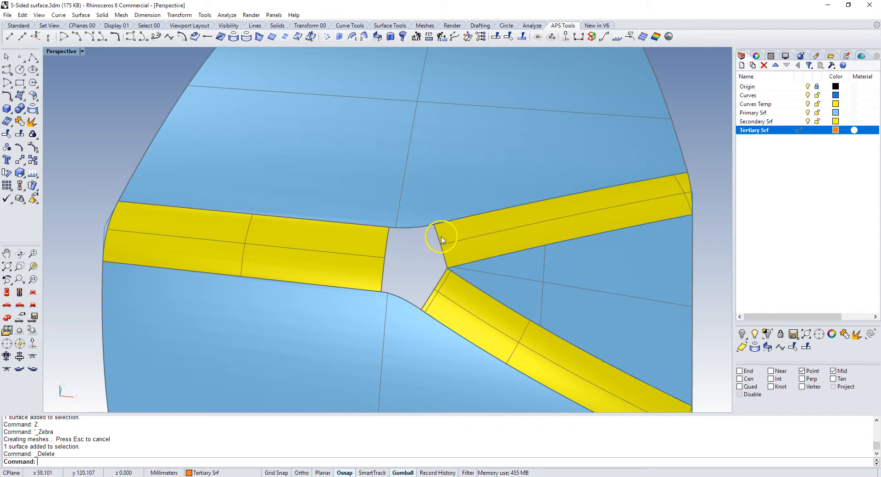
mouse_move(433, 268)
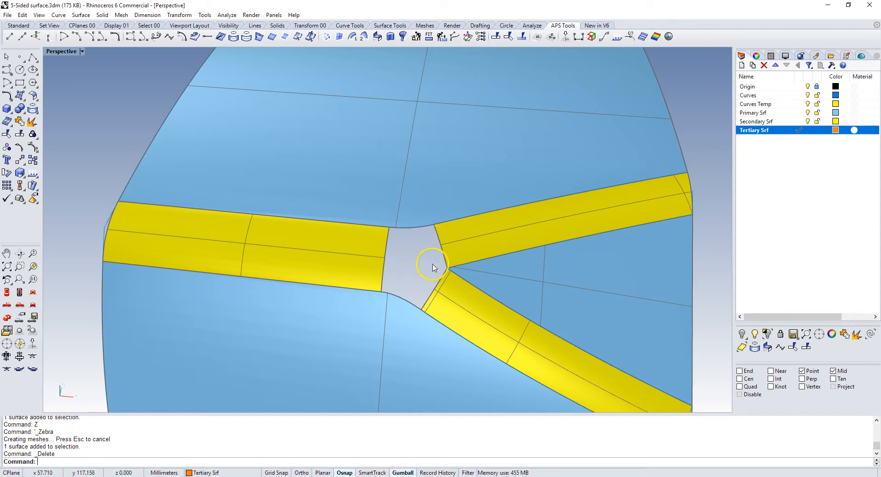
mouse_move(438, 267)
text(DupEdge)
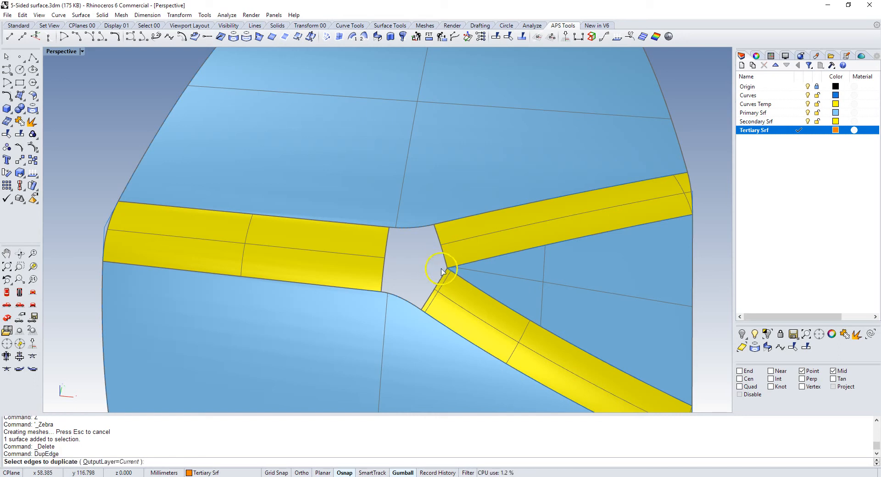
Duplicate the lower blend's edge along the hole with DupEdge.
click(433, 270)
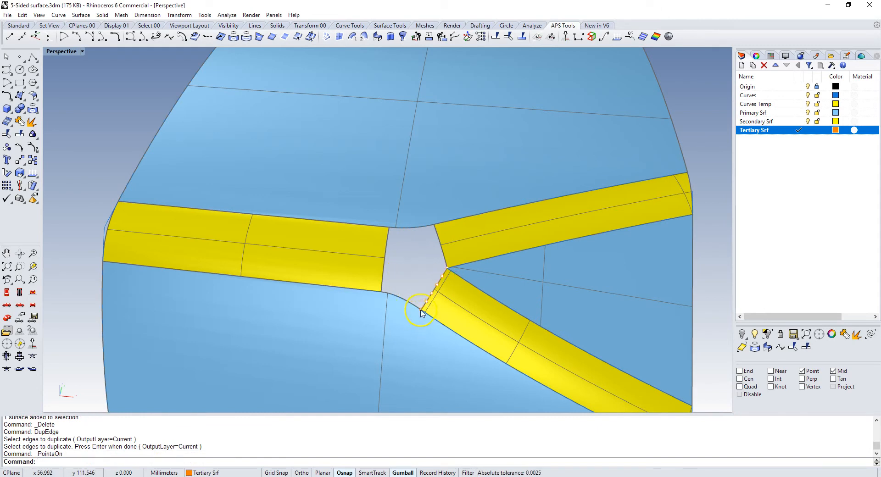
mouse_move(444, 269)
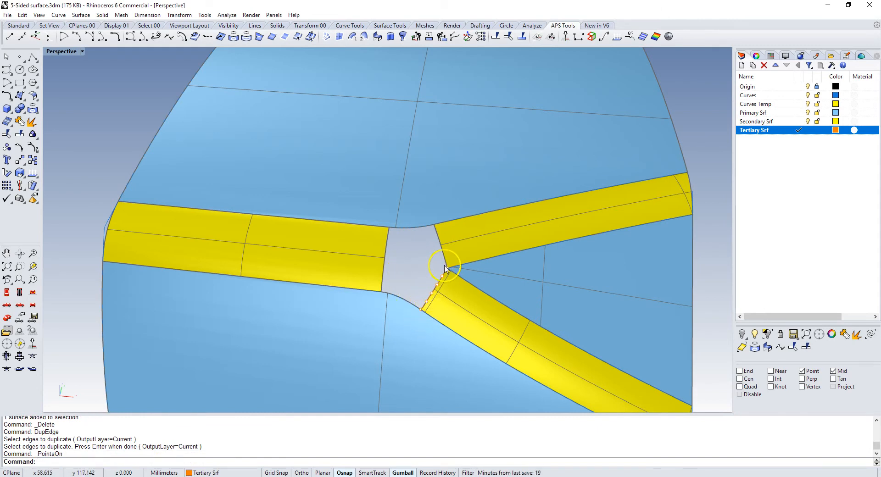
mouse_move(426, 292)
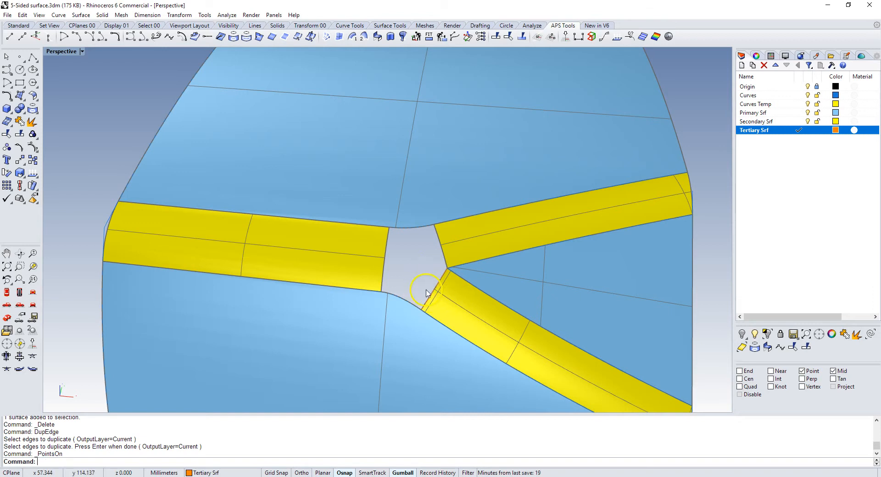
right_click(402, 275)
text(RebuildEdges)
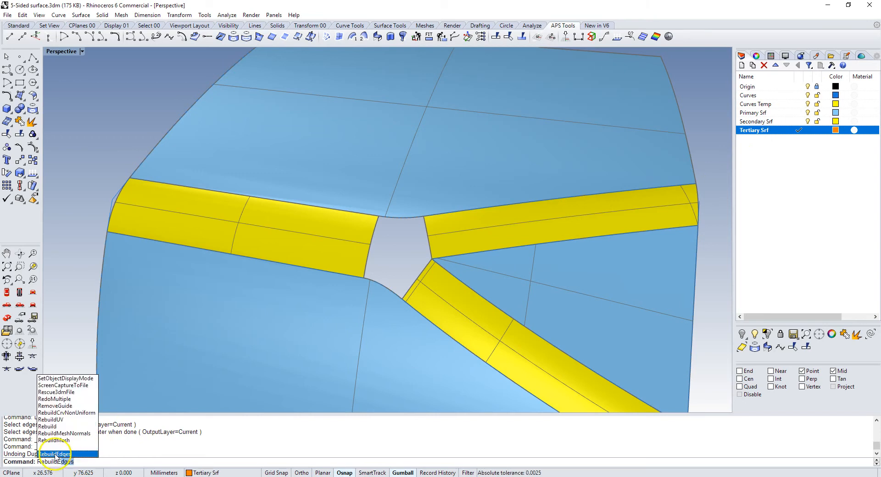
Rebuild the lower blend's edges with RebuildEdges and orbit around the hole.
click(54, 453)
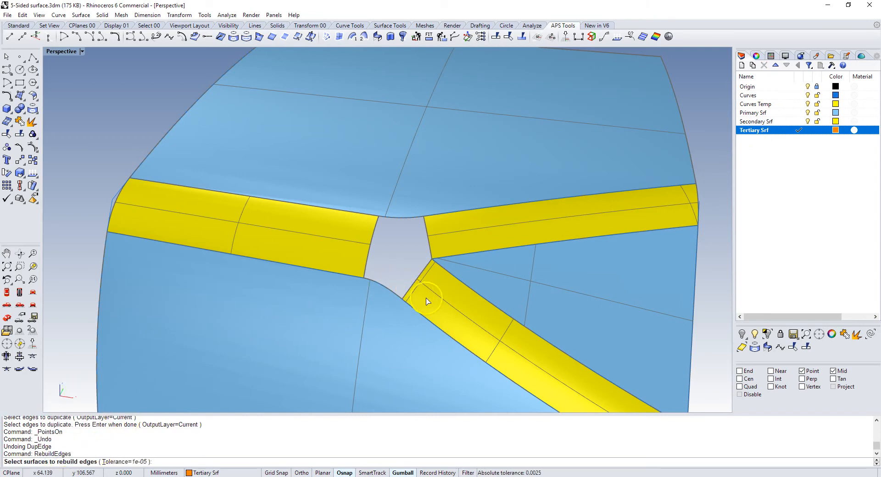
click(425, 302)
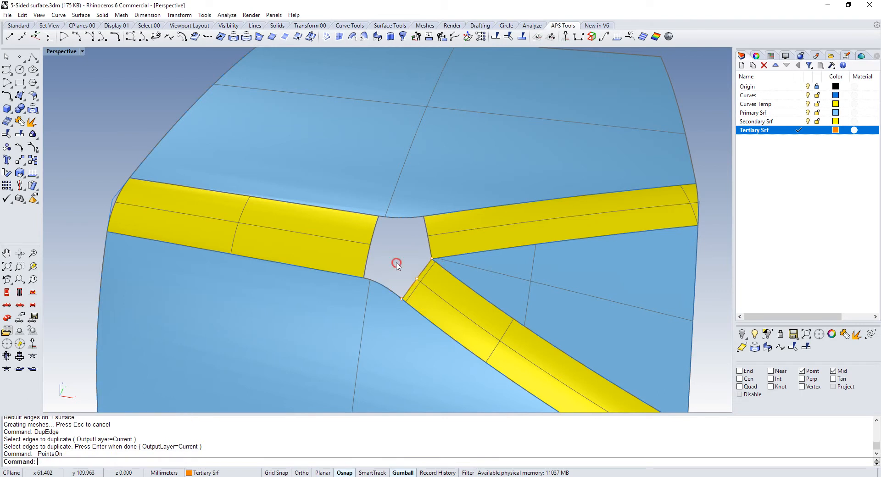
drag(397, 265, 477, 289)
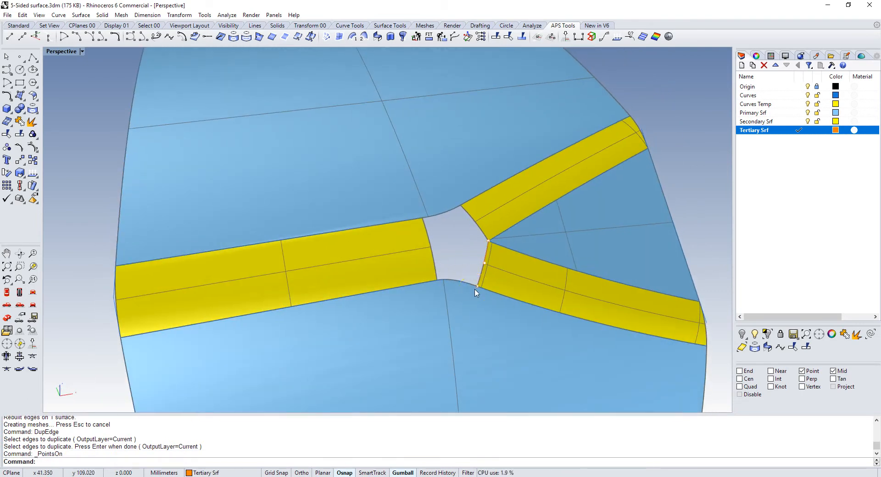
mouse_move(488, 241)
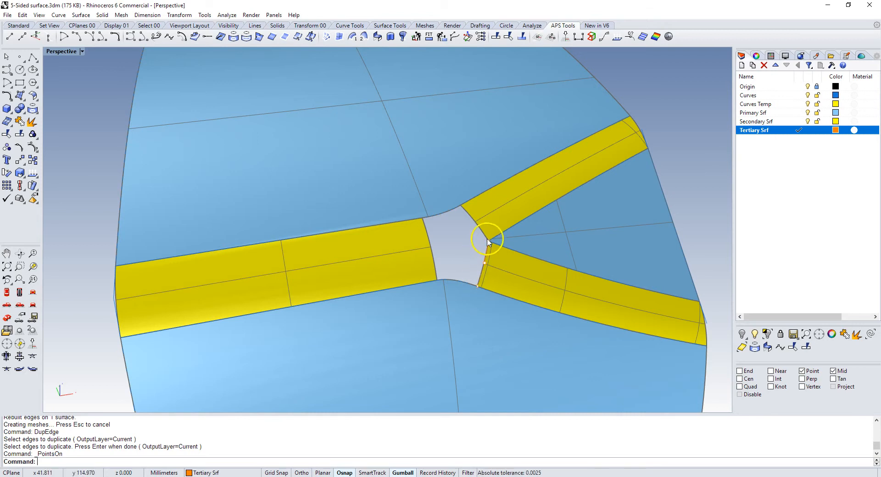
mouse_move(490, 253)
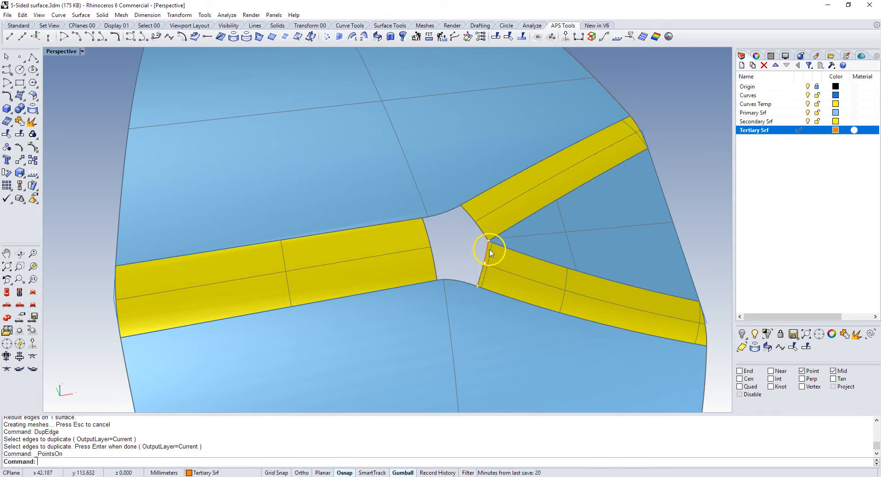
mouse_move(508, 259)
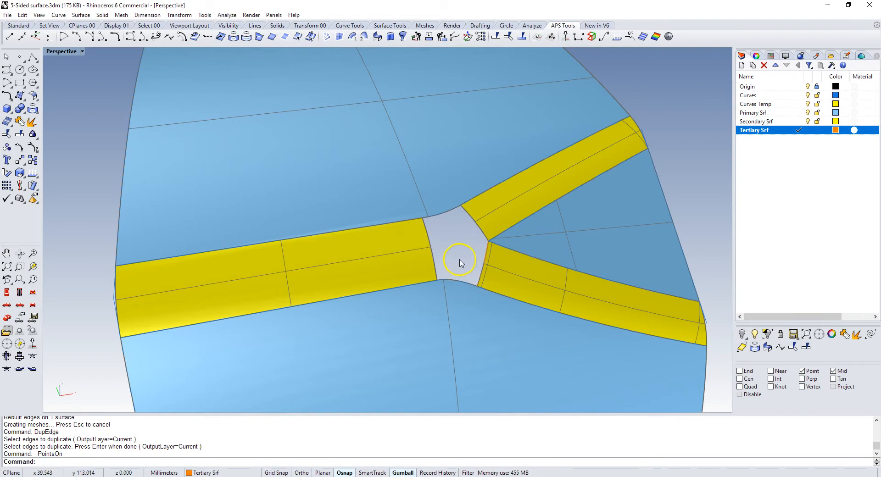
Undo via the recent-commands menu, then select the leftover edge curve at the hole.
right_click(460, 263)
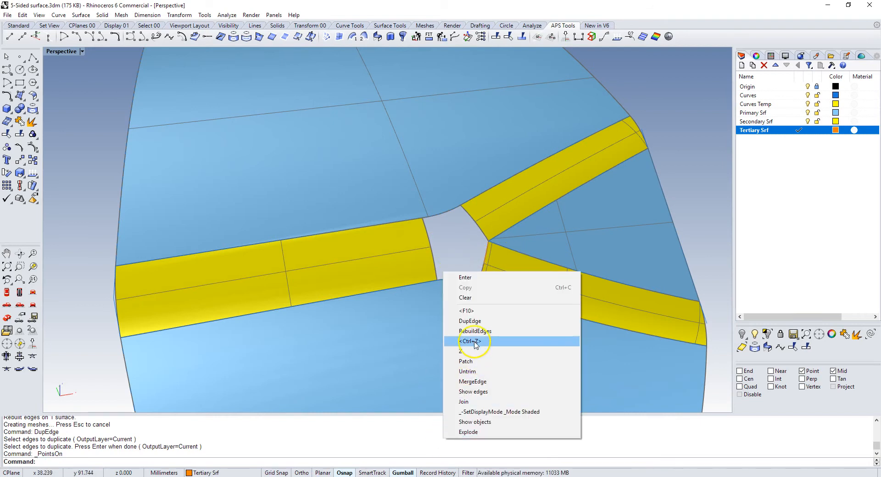
click(474, 331)
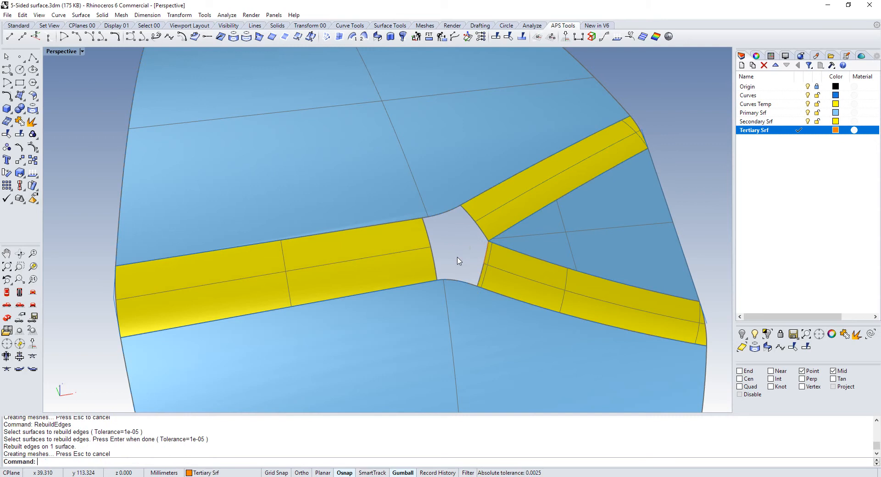
click(485, 251)
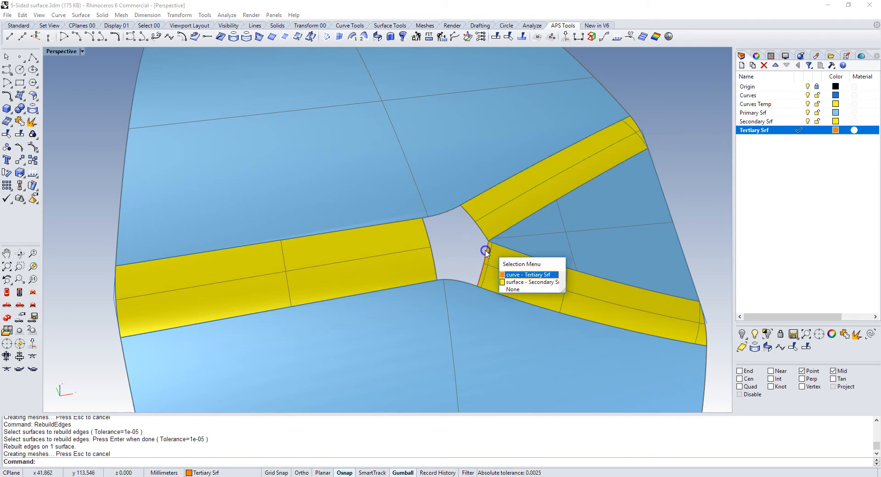
click(527, 275)
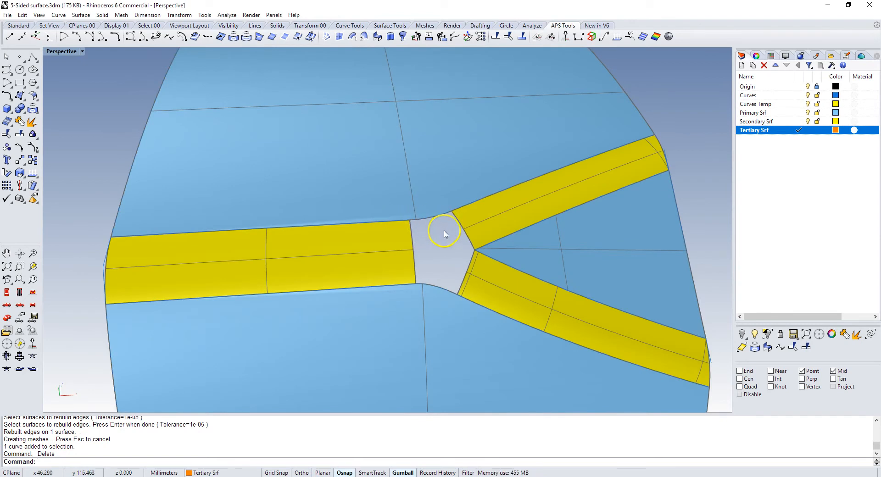
mouse_move(439, 241)
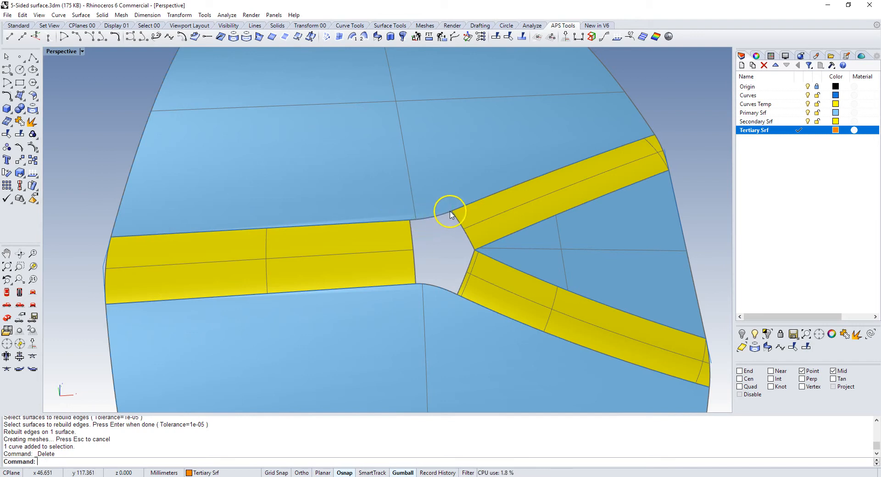
mouse_move(410, 224)
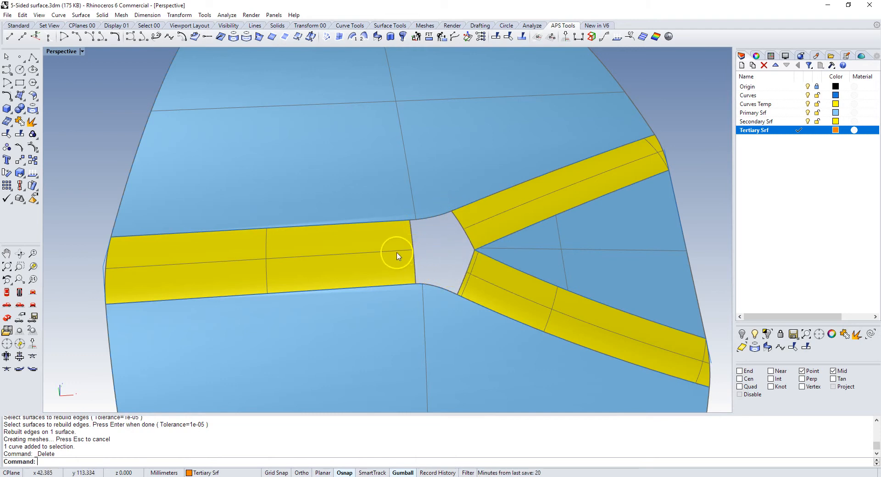
mouse_move(441, 227)
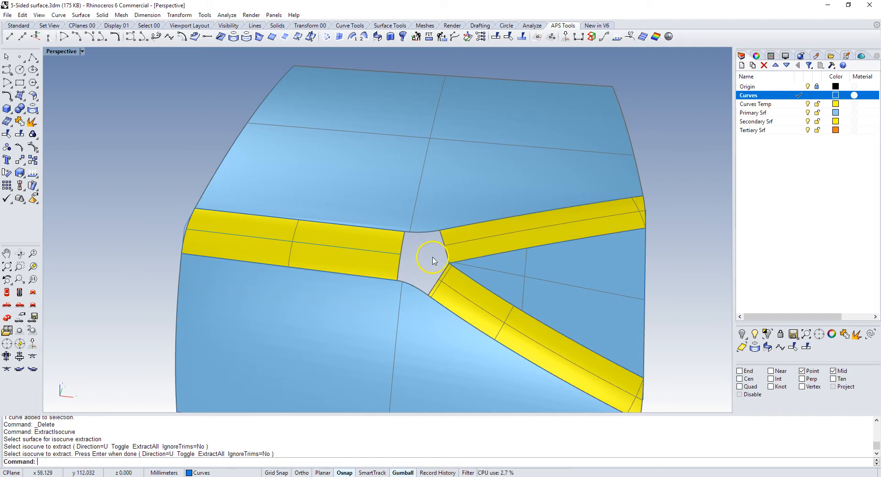
mouse_move(401, 259)
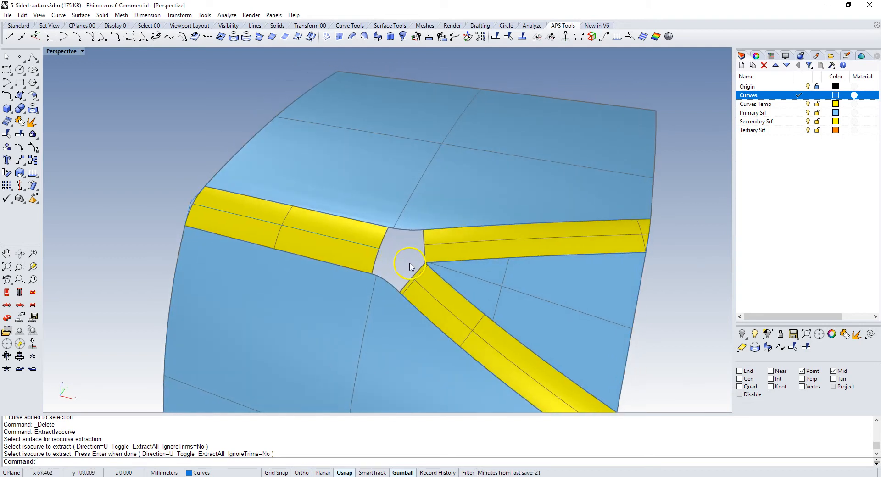
Start the TweenCurves command after extracting the isocurve.
text(T)
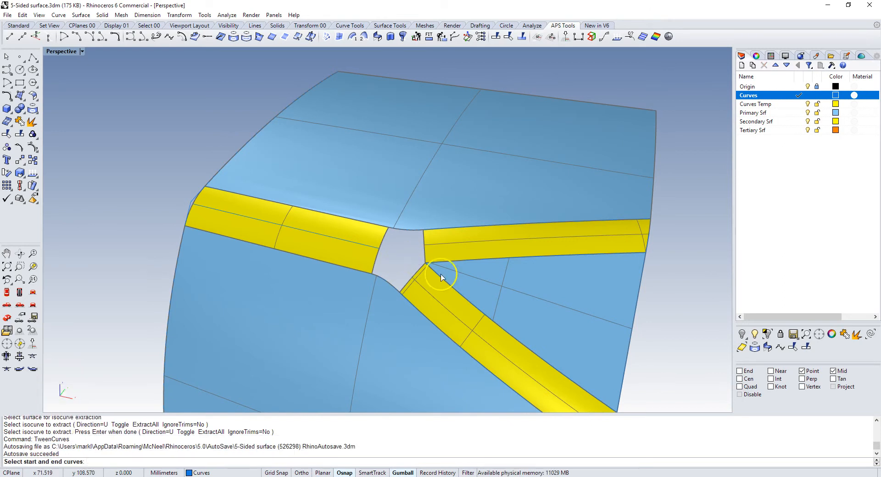
Tween between the picked curves to create an in-between curve on the blue surface.
click(441, 275)
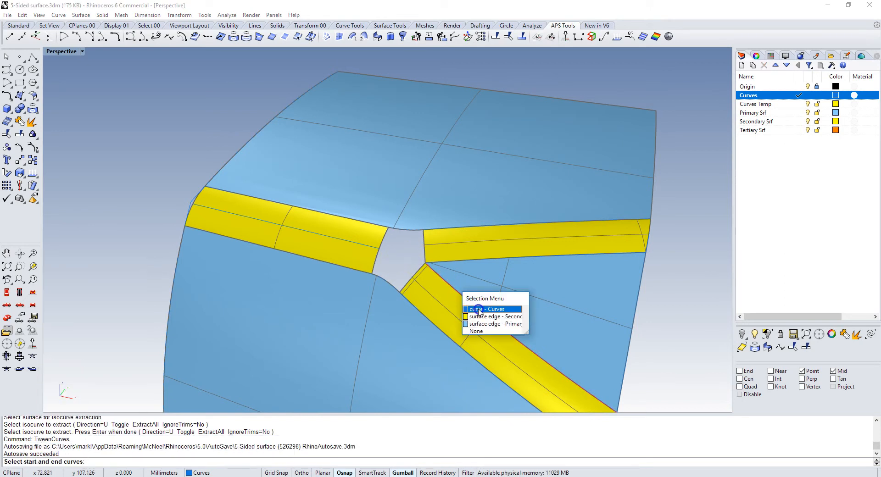
click(493, 316)
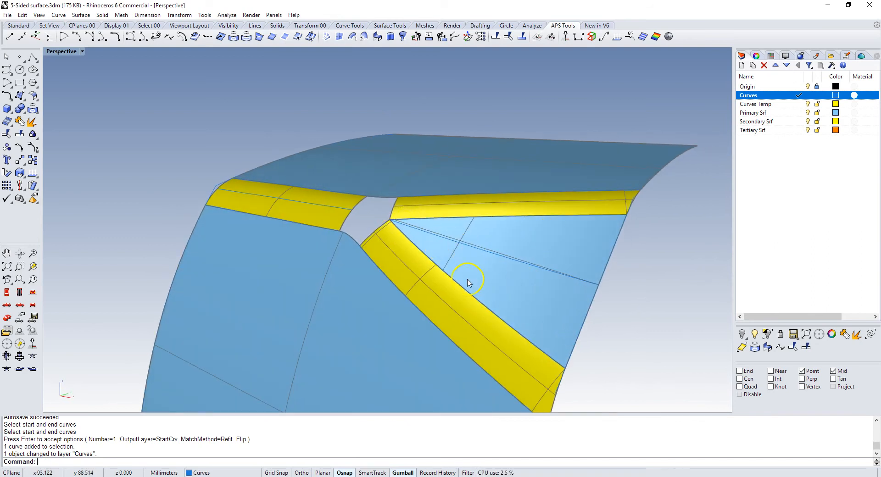
mouse_move(471, 262)
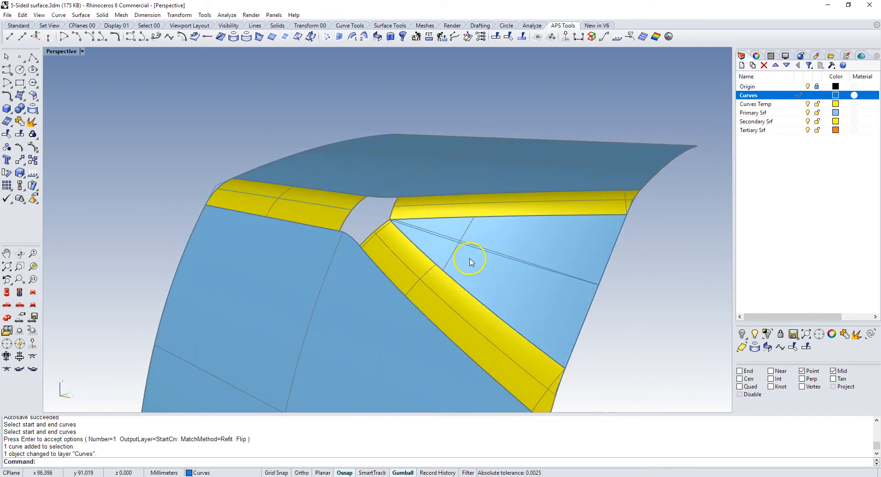
mouse_move(466, 251)
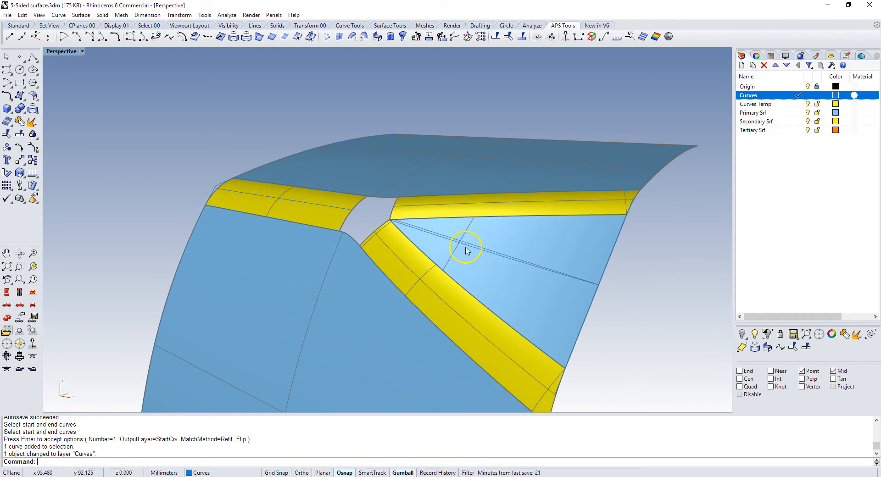
Pull the in-between curve onto the blue surface.
text(Pull)
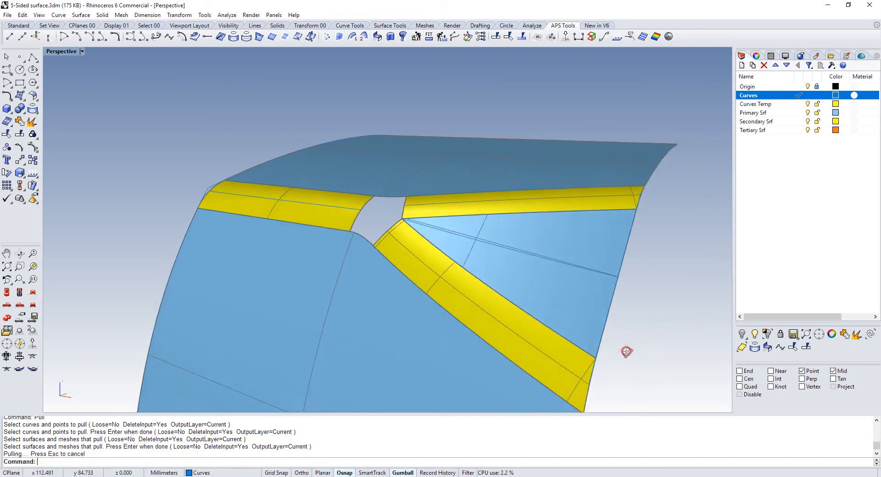
click(441, 229)
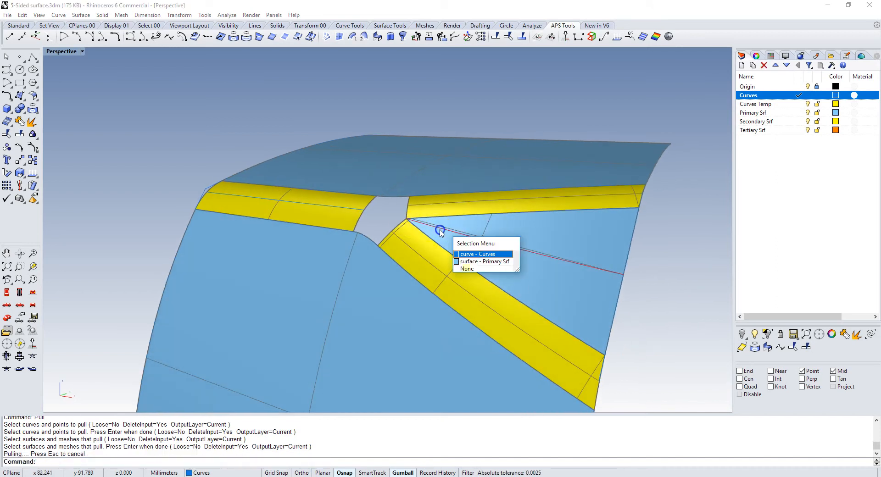
click(477, 254)
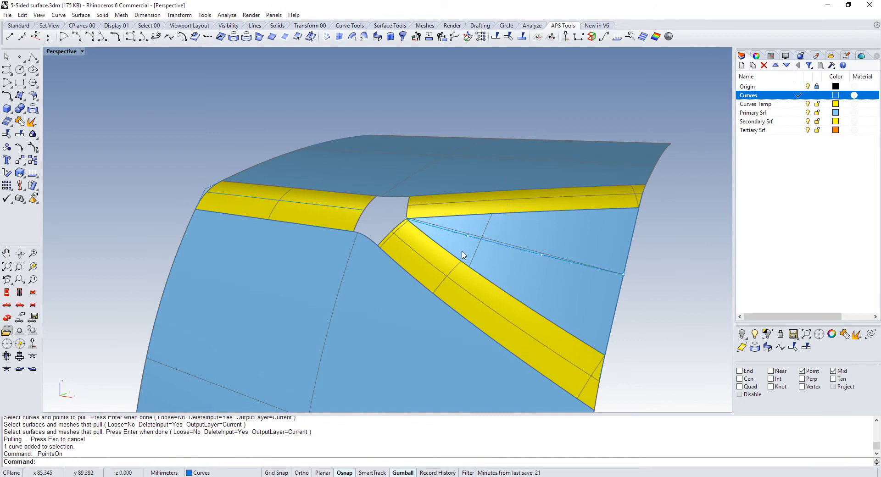
mouse_move(508, 262)
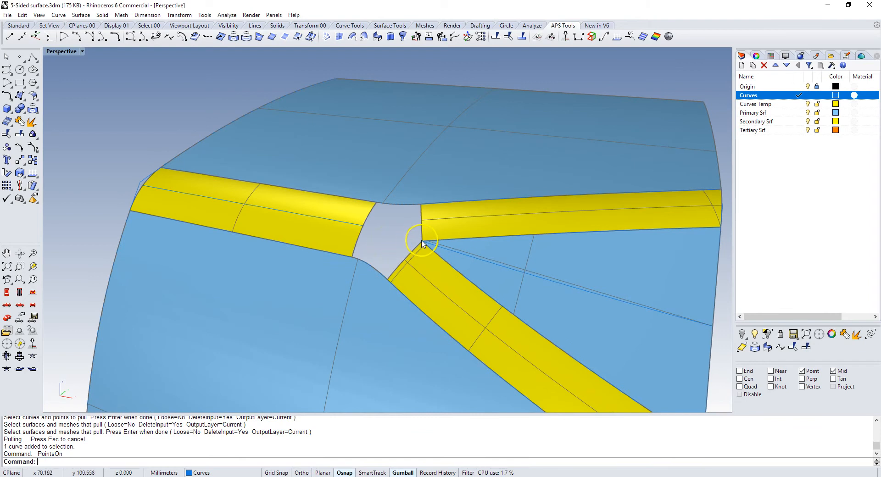
mouse_move(446, 260)
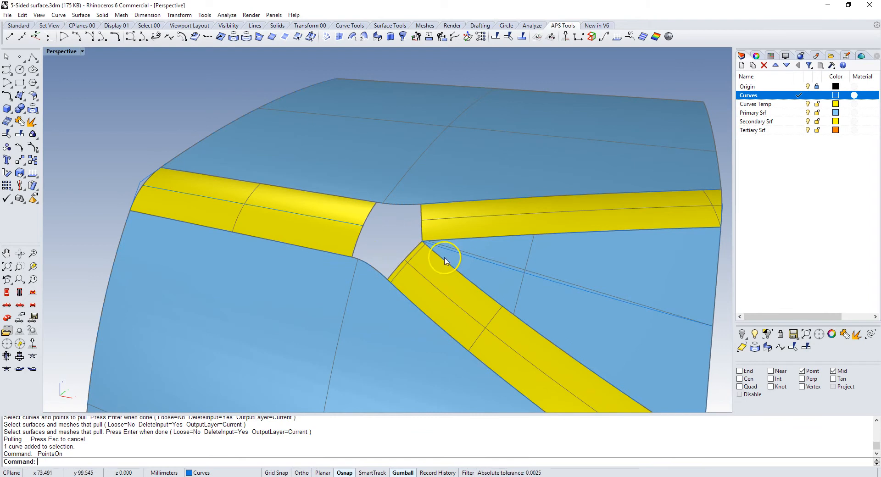
mouse_move(395, 240)
text(BlendCrv)
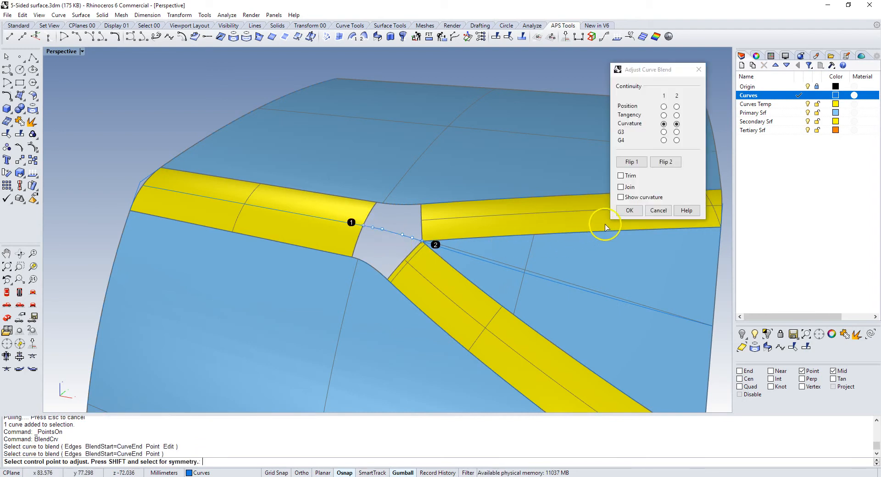
Accept the curvature-continuous BlendCrv across the hole to the pulled curve.
click(629, 210)
text(SplitEdge)
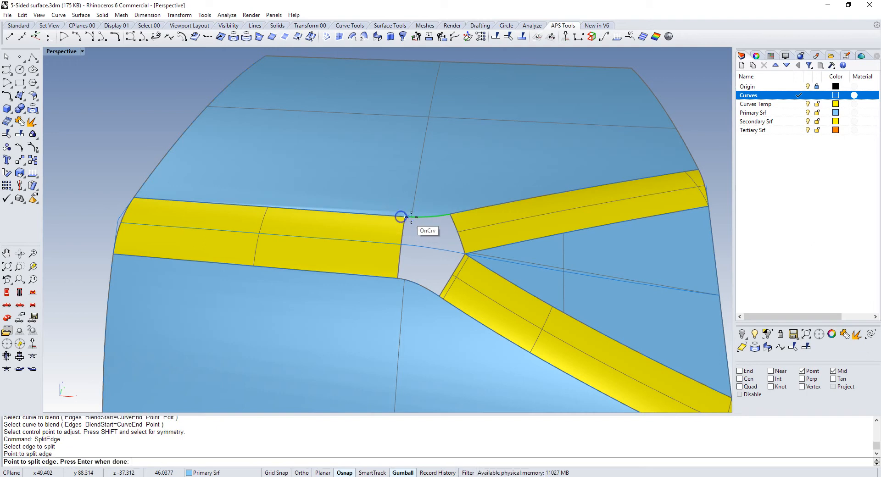
Finish SplitEdge at the blend curve, make Tertiary Srf current, and start Sweep2.
right_click(401, 217)
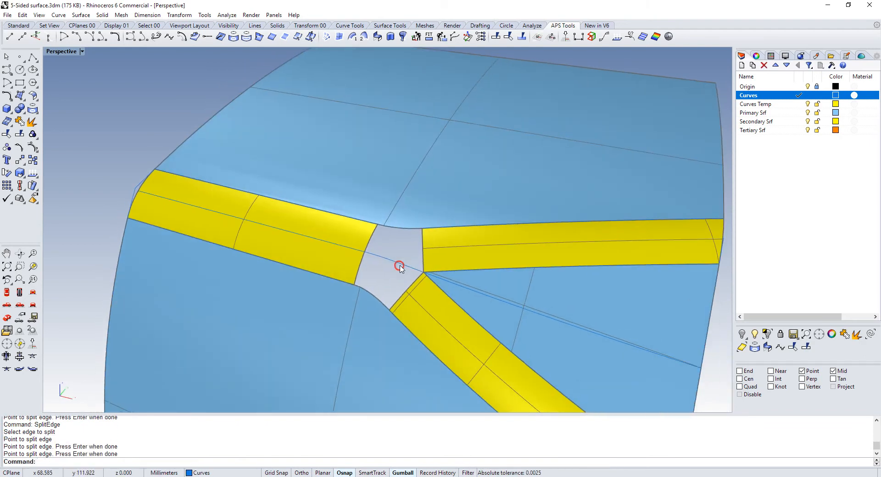
right_click(752, 130)
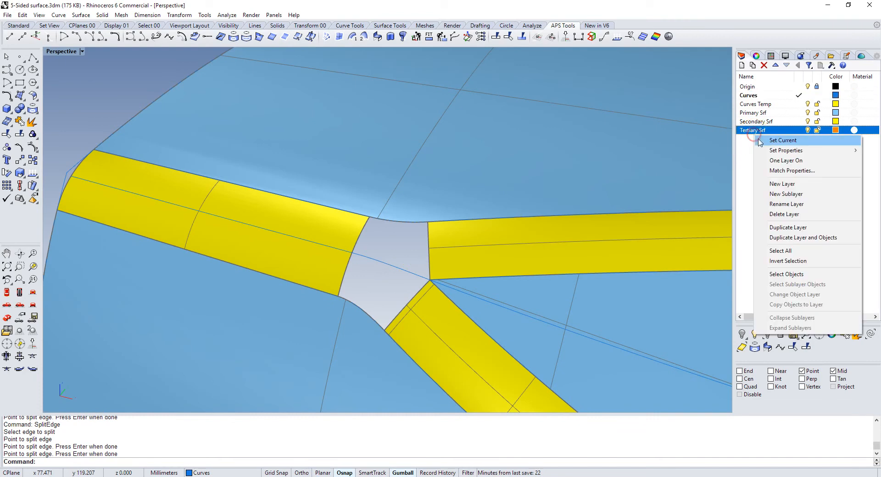
click(781, 141)
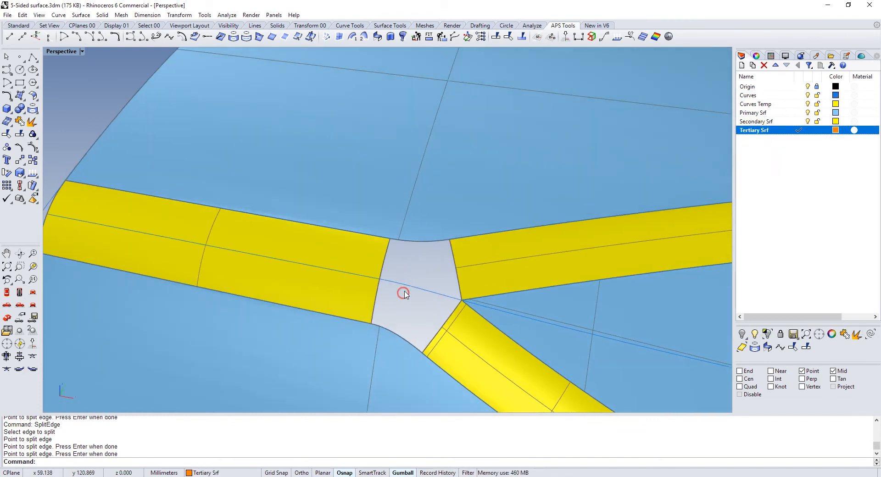
text(Sweep2)
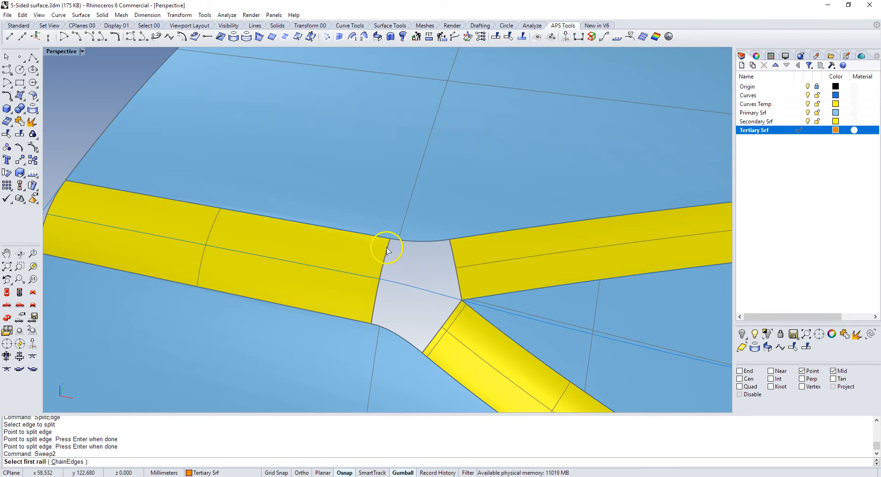
Sweep2 the upper hole with two edge rails and top cross section, tangent on A and B.
click(387, 248)
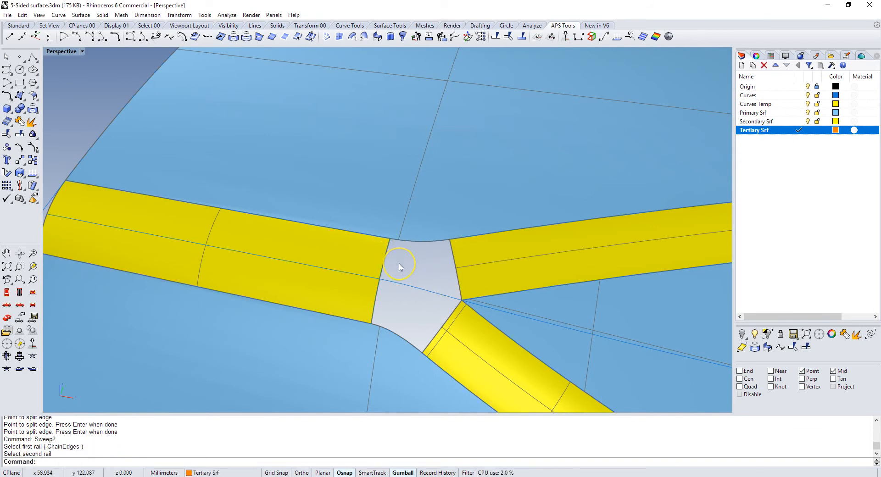
text(Split)
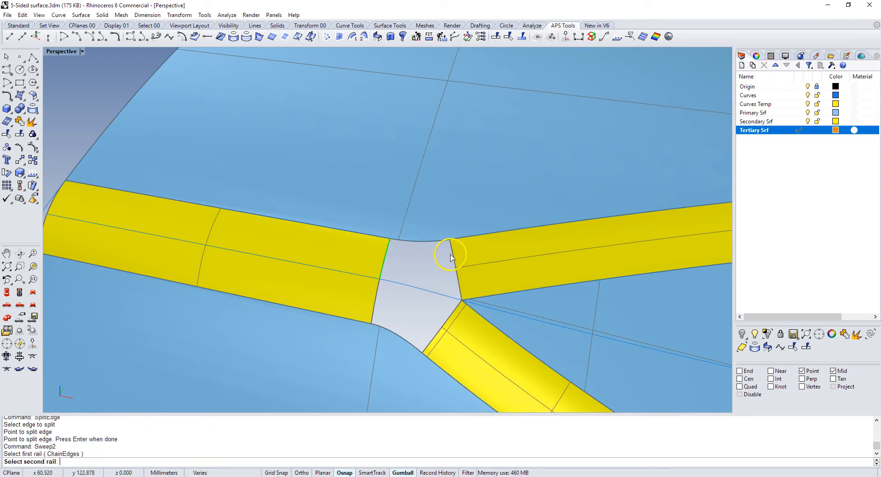
click(450, 258)
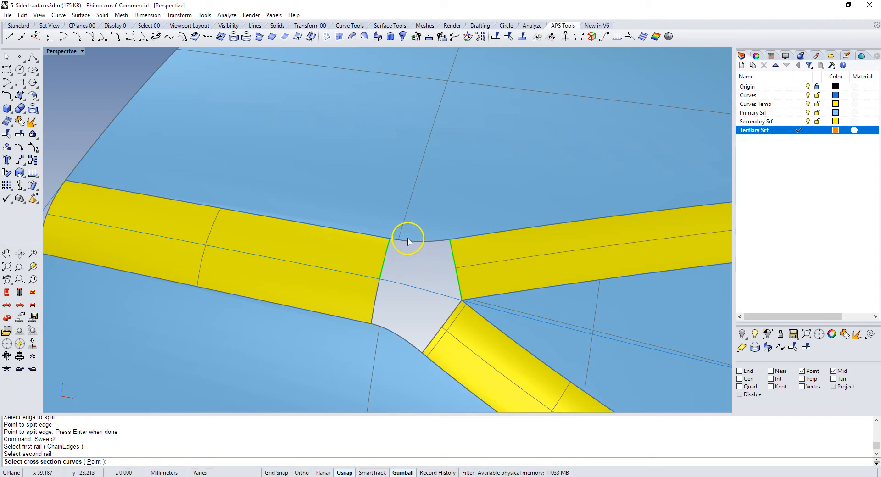
click(408, 242)
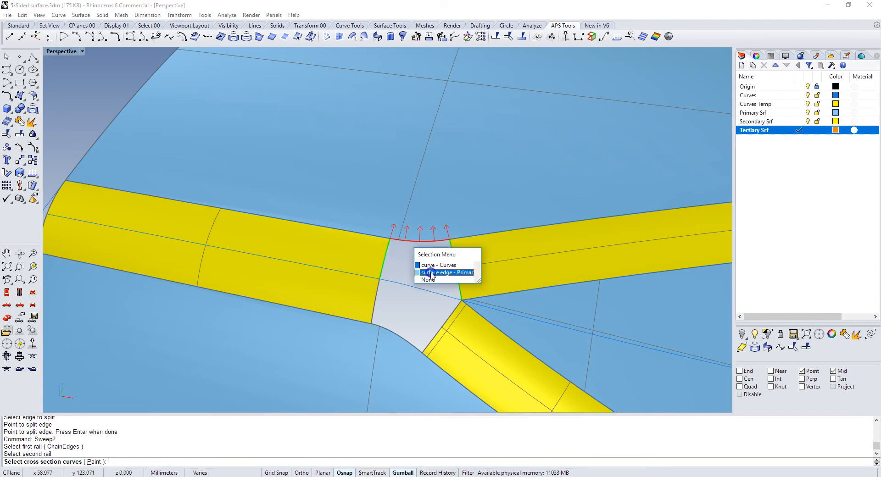
click(446, 273)
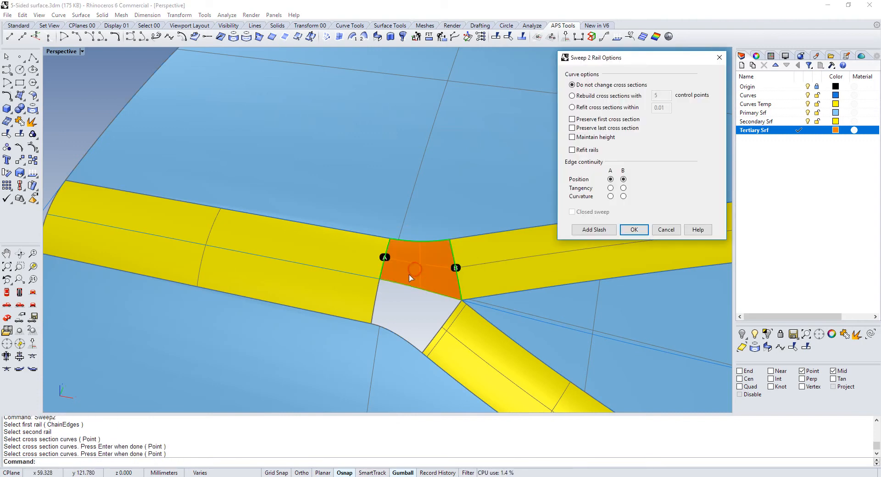
mouse_move(270, 236)
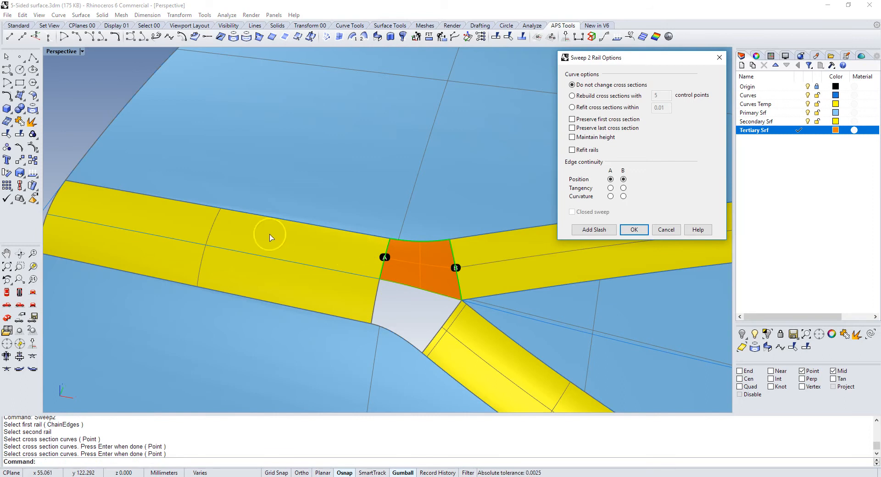
click(622, 188)
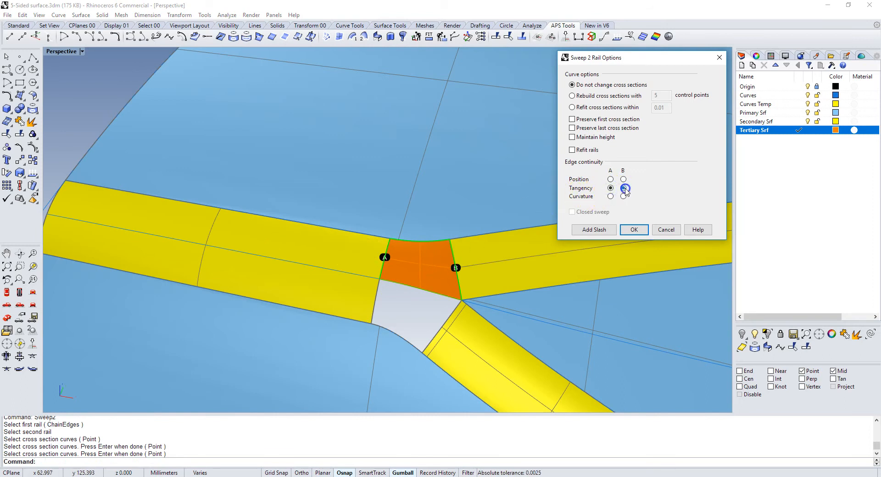
click(634, 229)
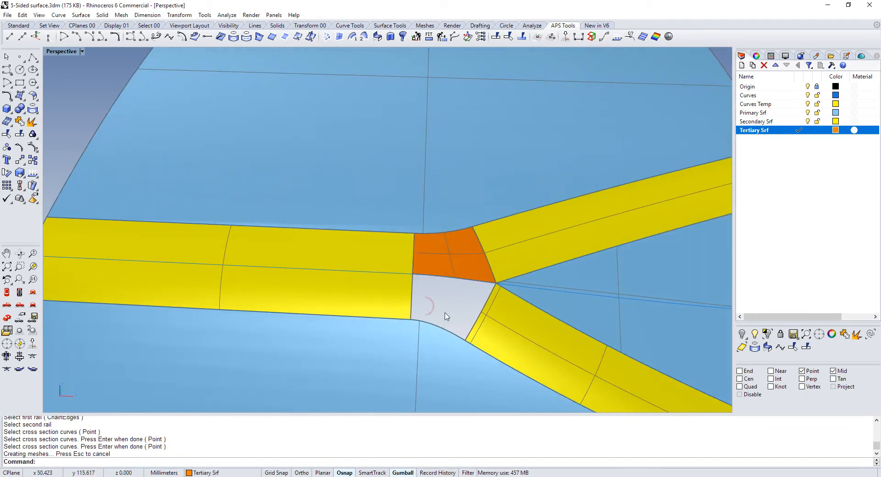
Zebra-check the new orange patch and review its control points.
text(z)
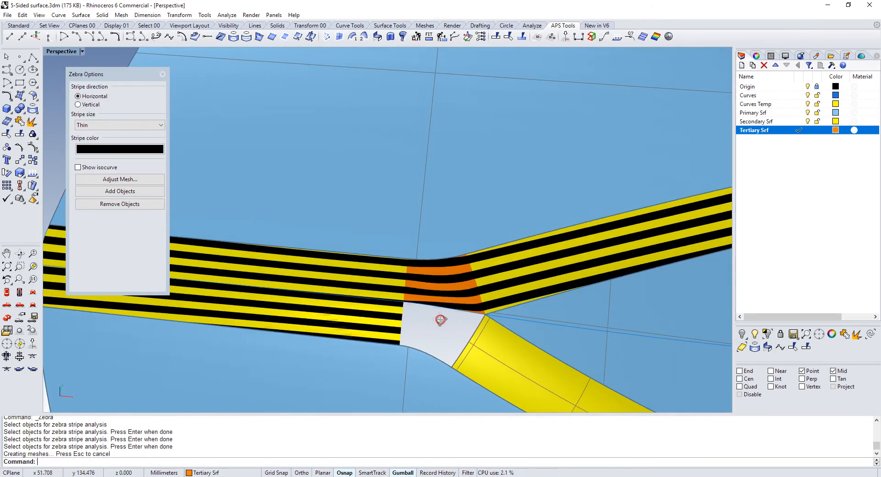
click(441, 321)
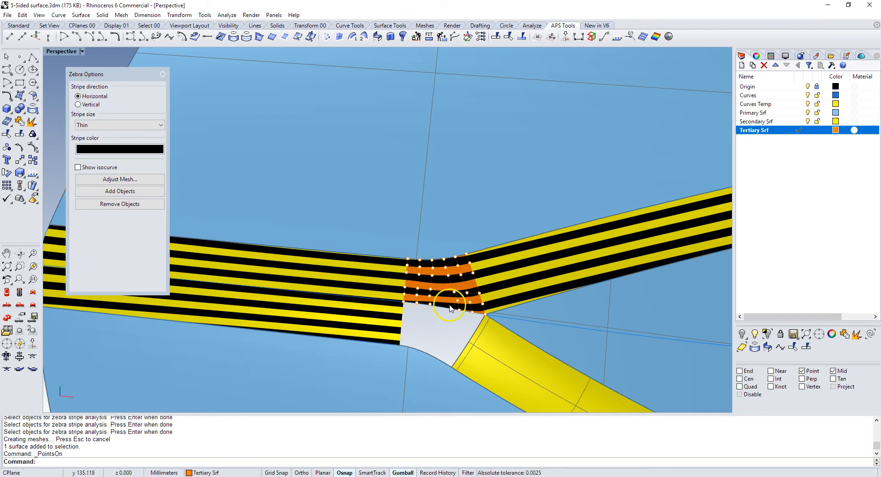
mouse_move(399, 276)
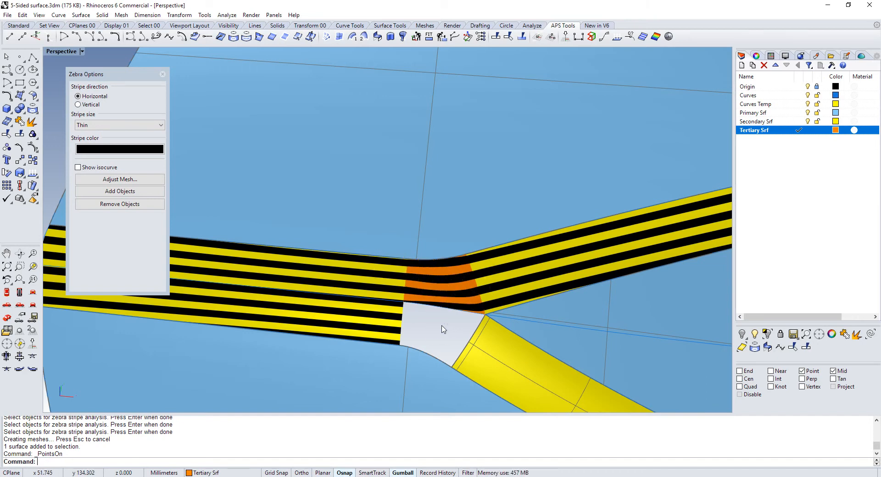
click(163, 73)
text(Sweep2)
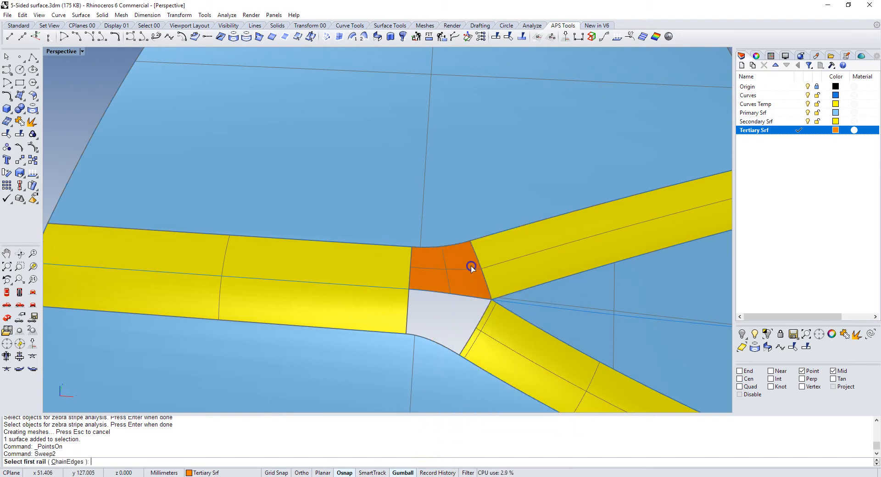
Sweep a second orange patch between the lower rail and cross-section edges with Tangency continuity.
click(471, 268)
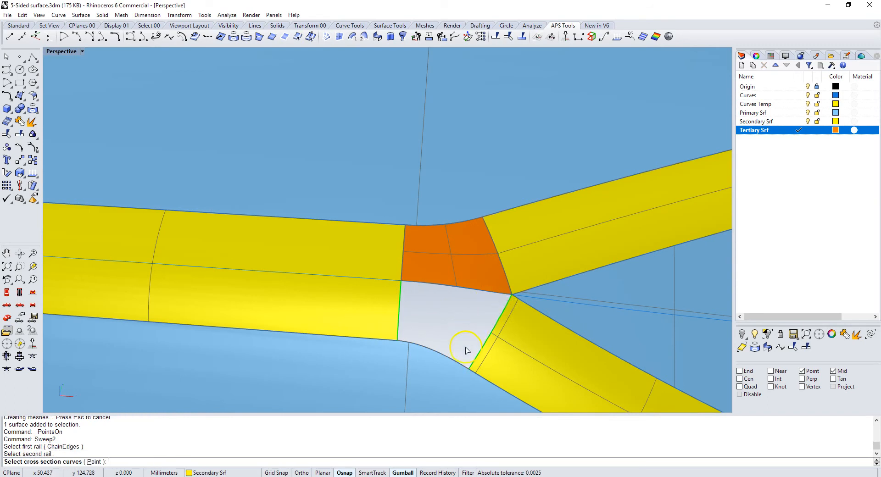
click(467, 351)
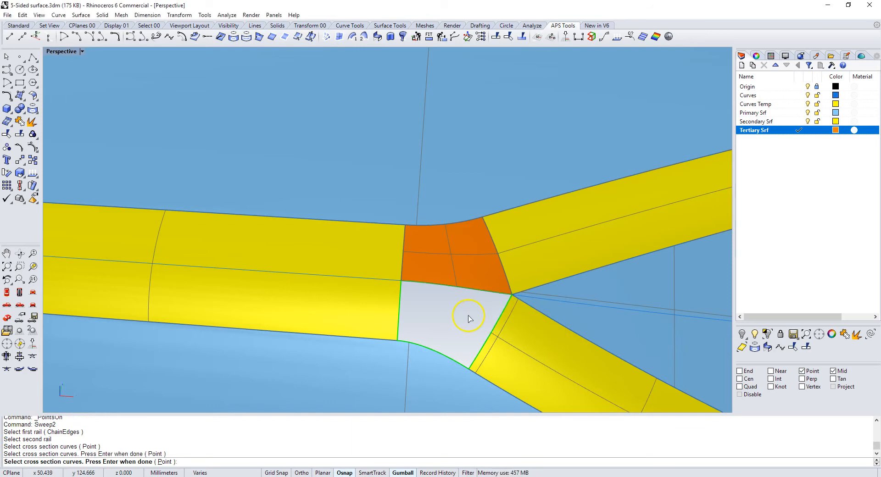
key(enter)
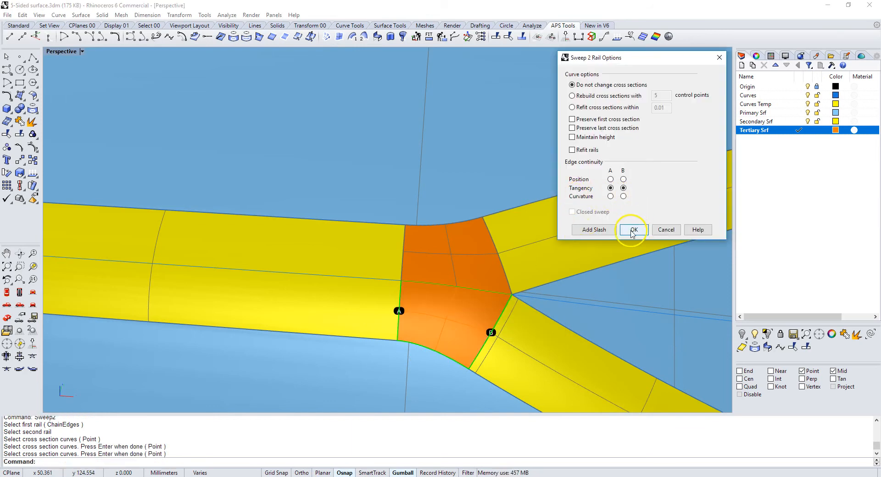
click(633, 230)
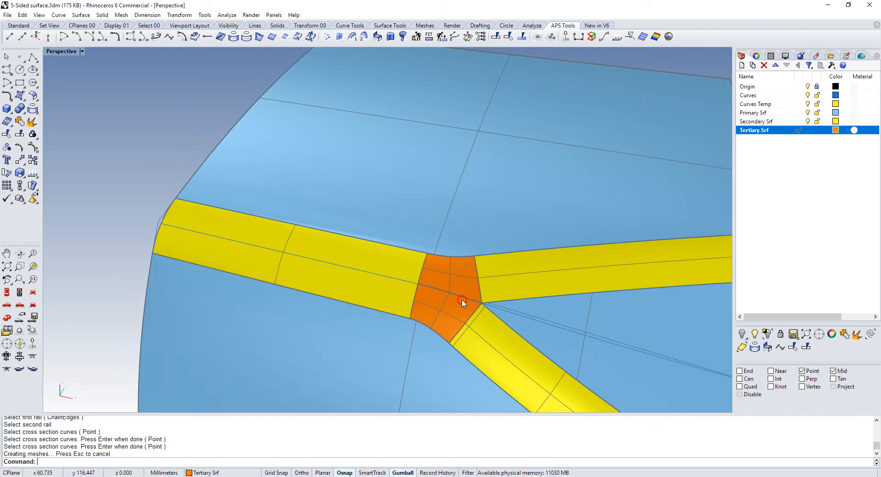
click(444, 298)
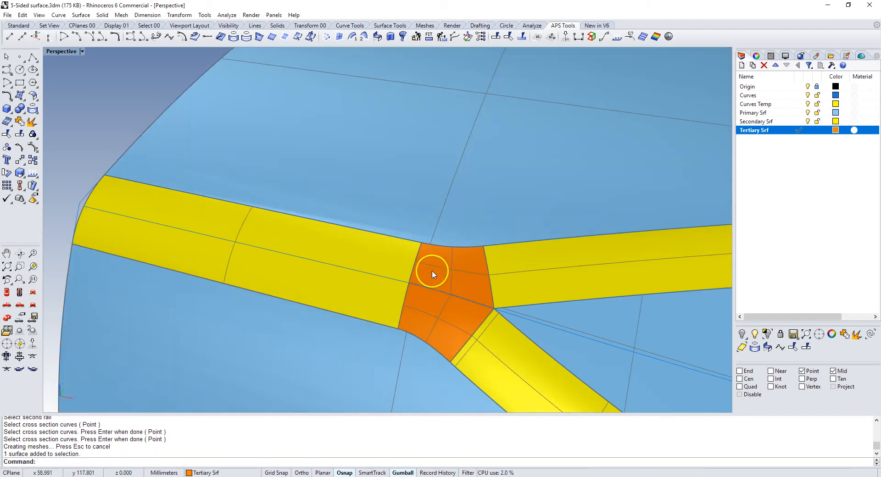
mouse_move(431, 315)
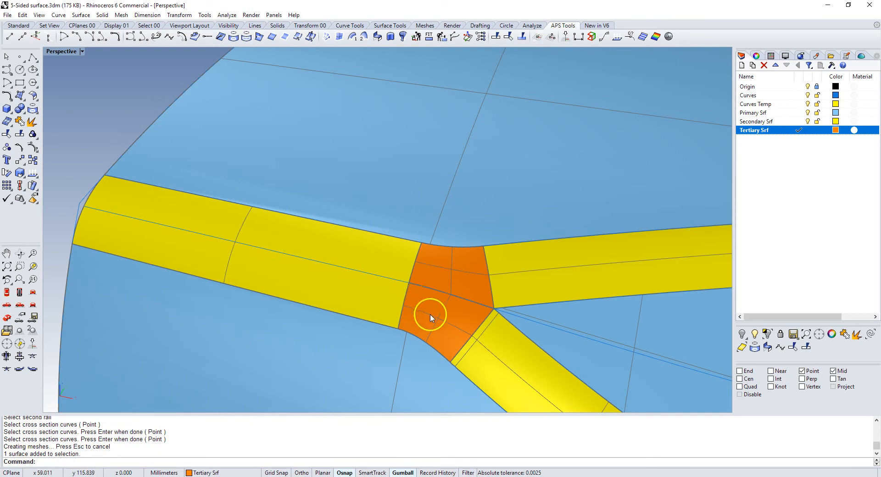
mouse_move(424, 314)
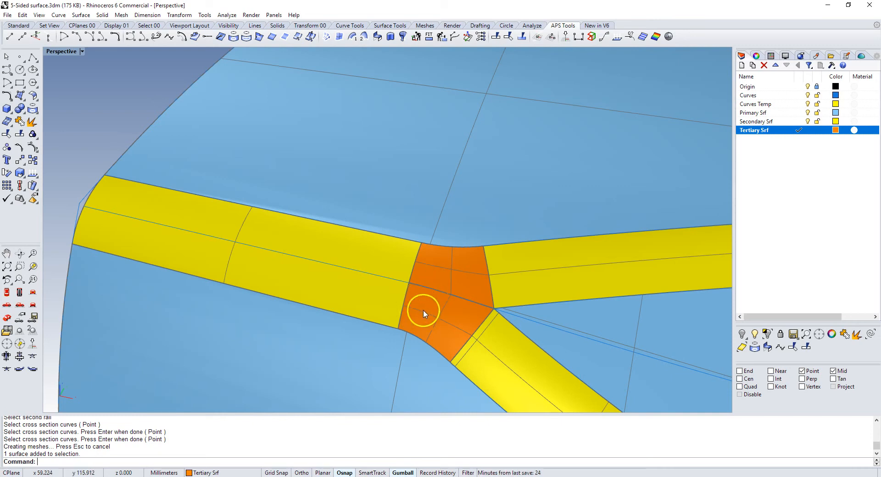
mouse_move(403, 337)
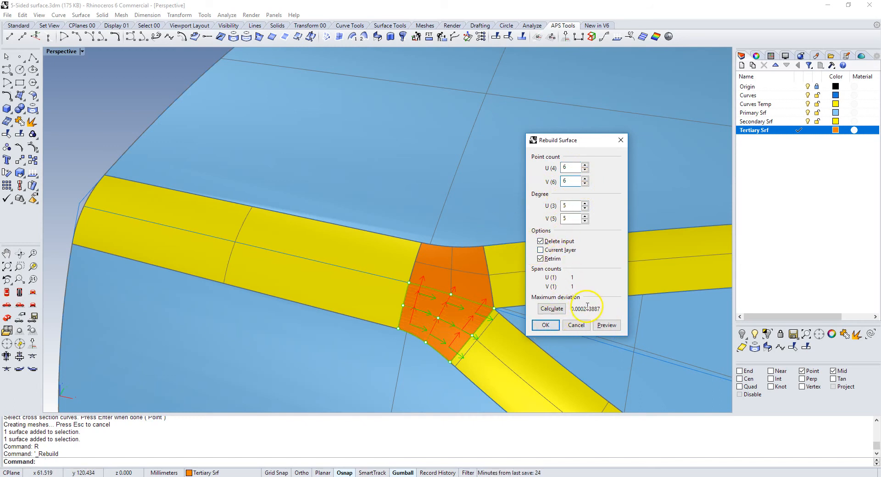
Rebuild each orange patch to 6 by 6 control points at degree 5, deleting input.
click(545, 325)
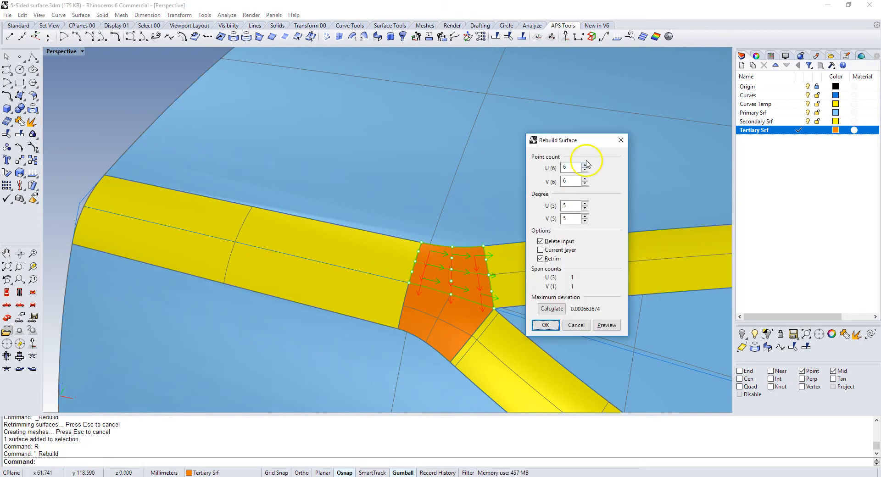
click(544, 325)
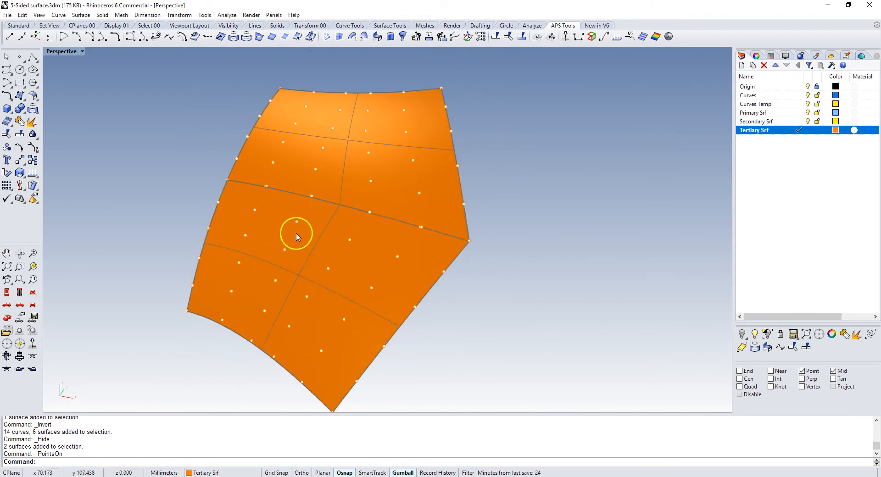
mouse_move(330, 273)
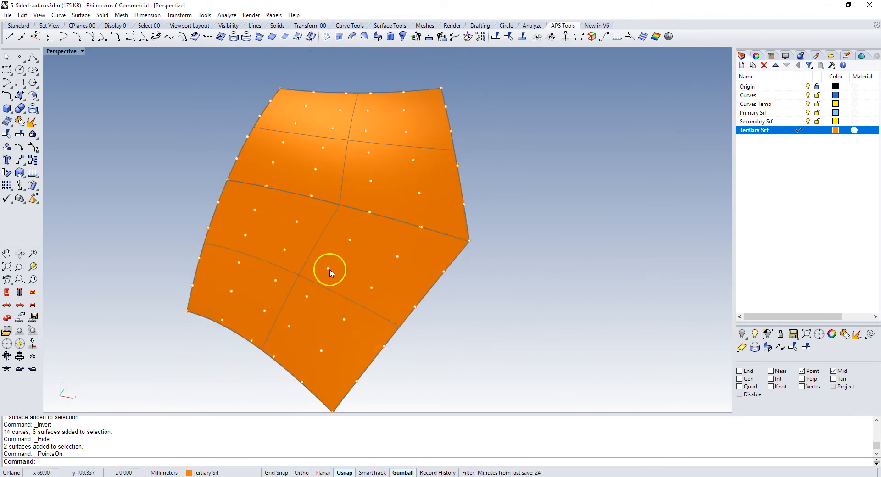
mouse_move(347, 220)
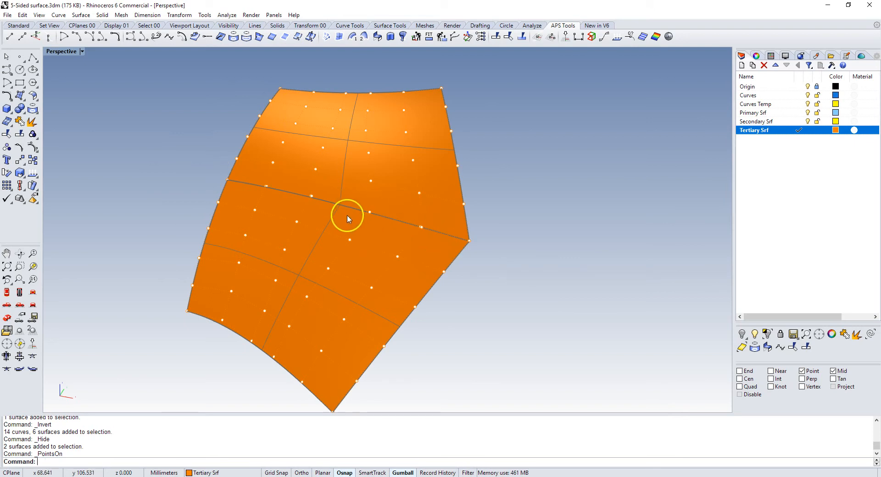
mouse_move(222, 249)
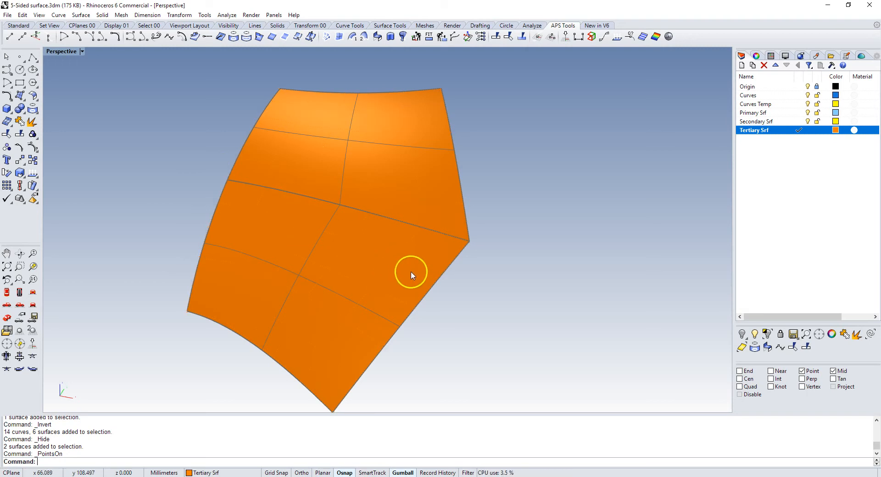
Start MatchSrf on the shared edge between the two orange patches.
text(Match)
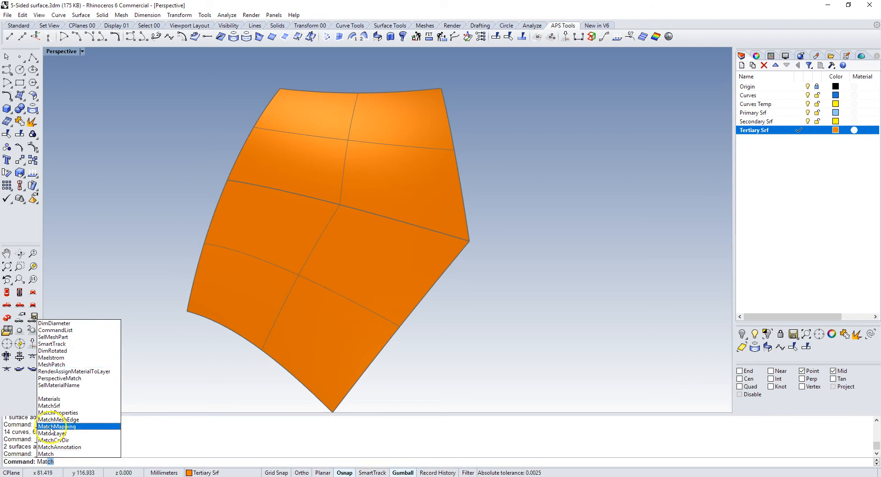
click(46, 406)
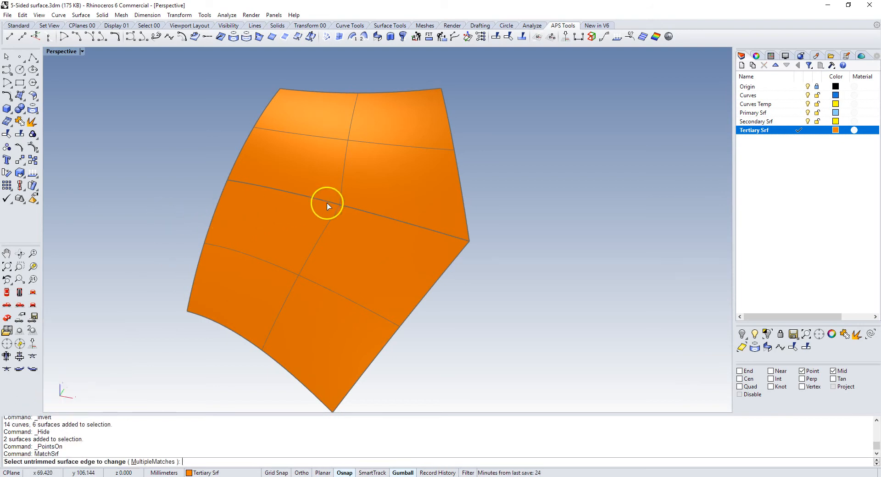
click(328, 204)
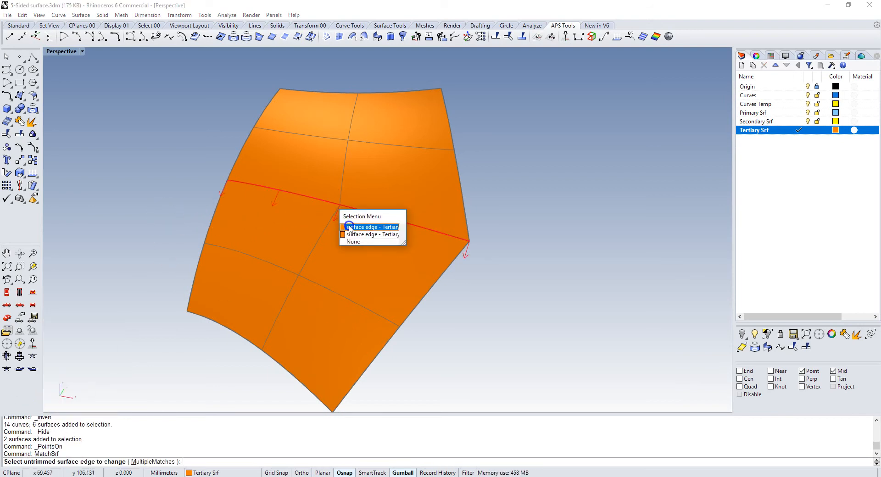
click(372, 227)
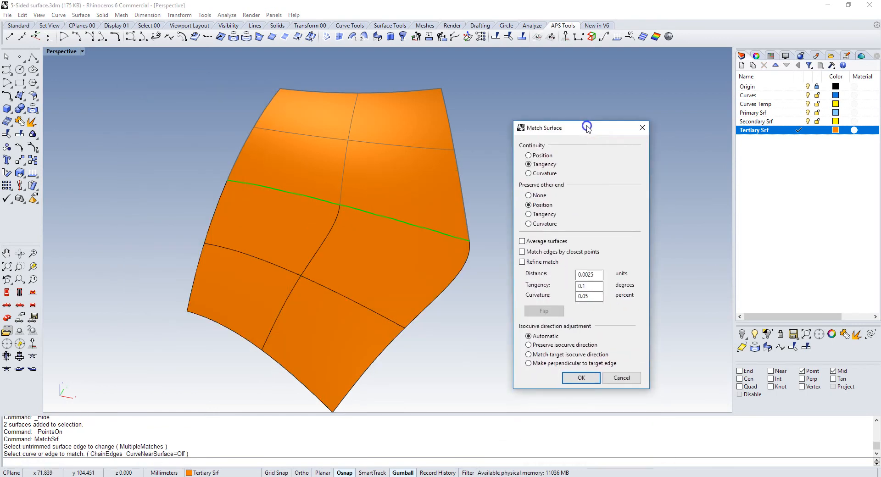
mouse_move(350, 236)
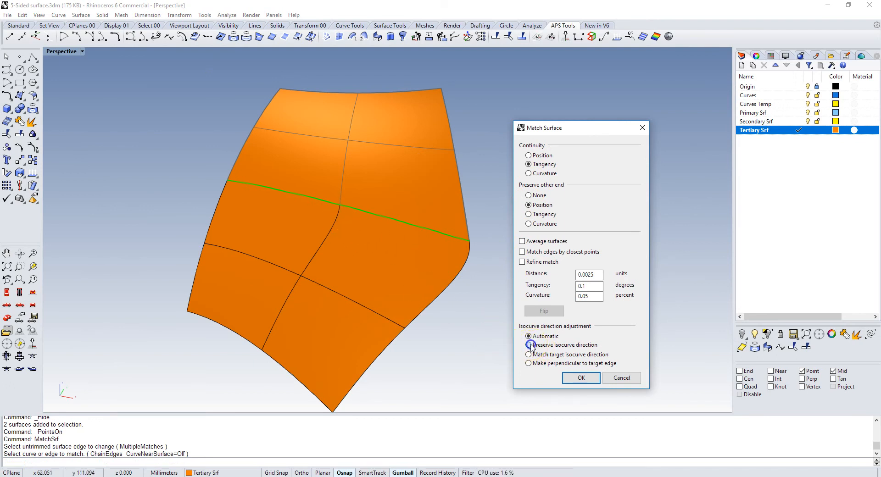
Match with Tangency, preserved isocurve direction, averaged surfaces and closest-point matching.
click(529, 344)
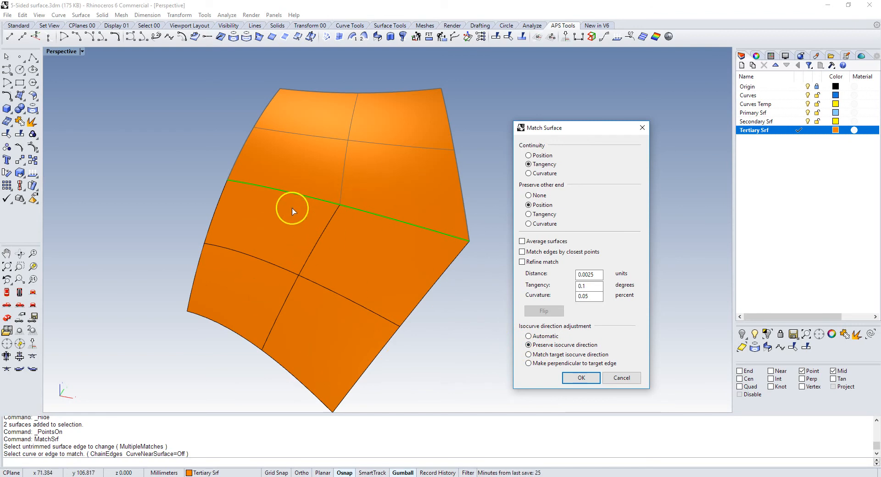
mouse_move(468, 157)
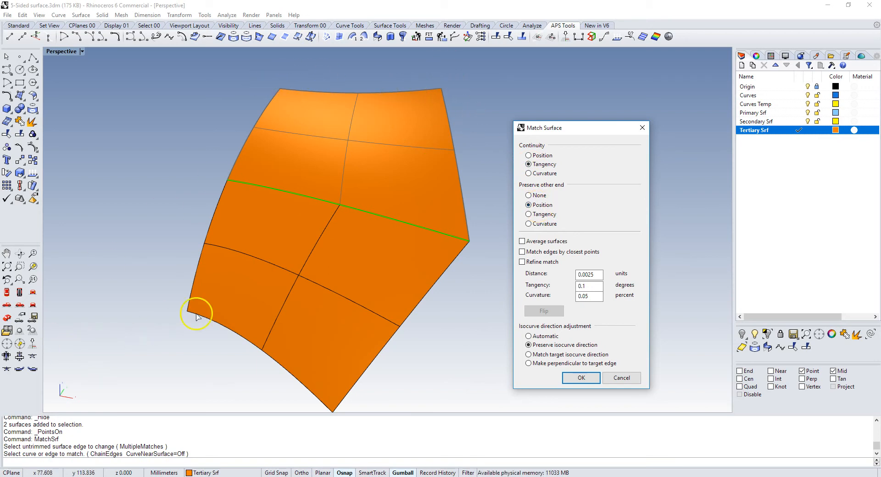
click(523, 242)
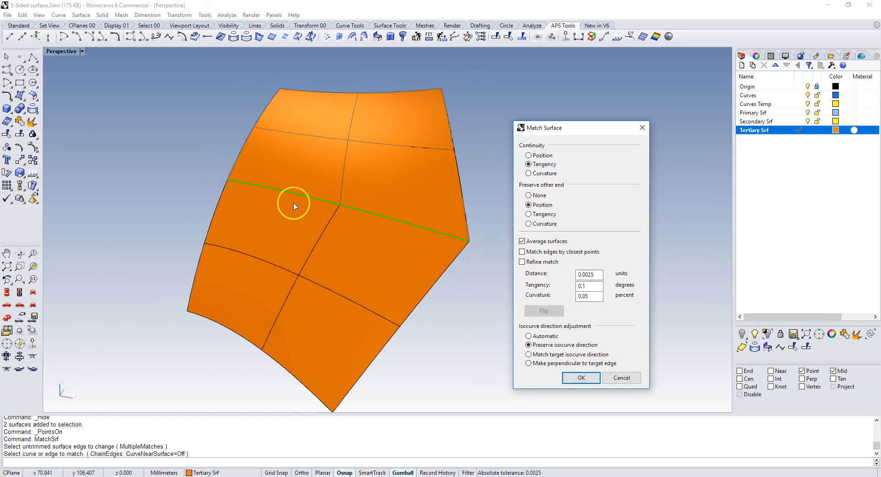
click(522, 252)
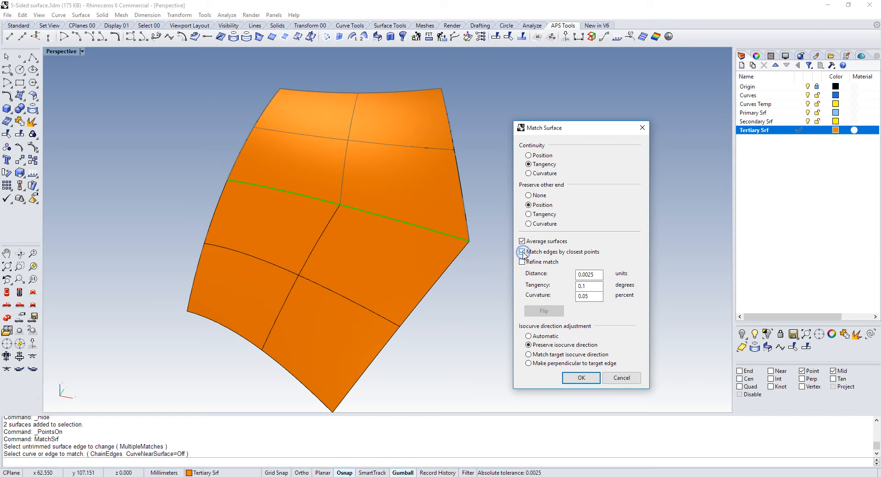
click(522, 252)
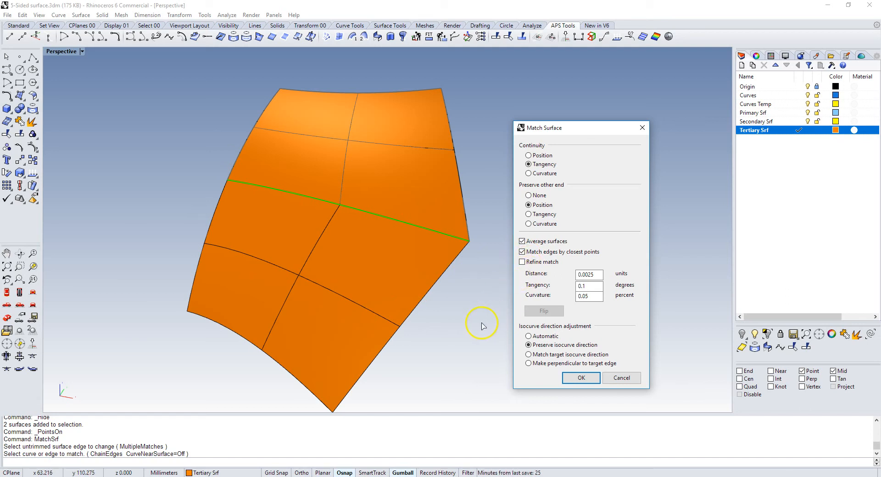
click(580, 379)
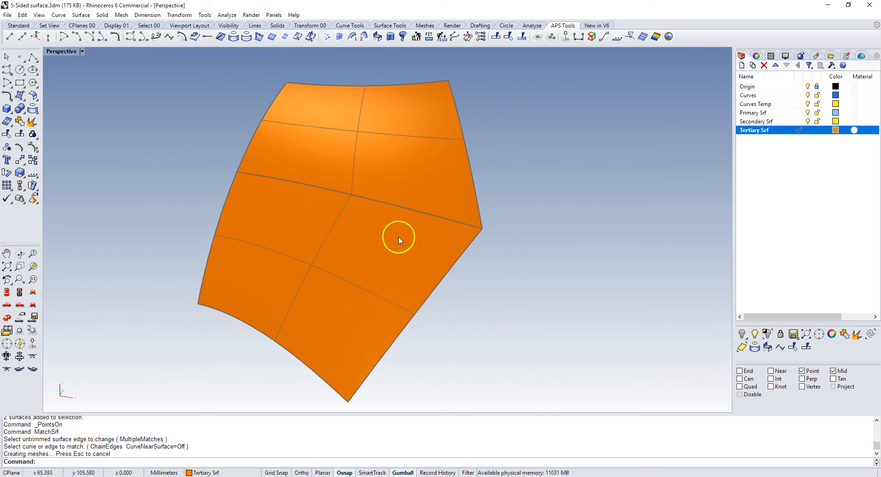
click(399, 236)
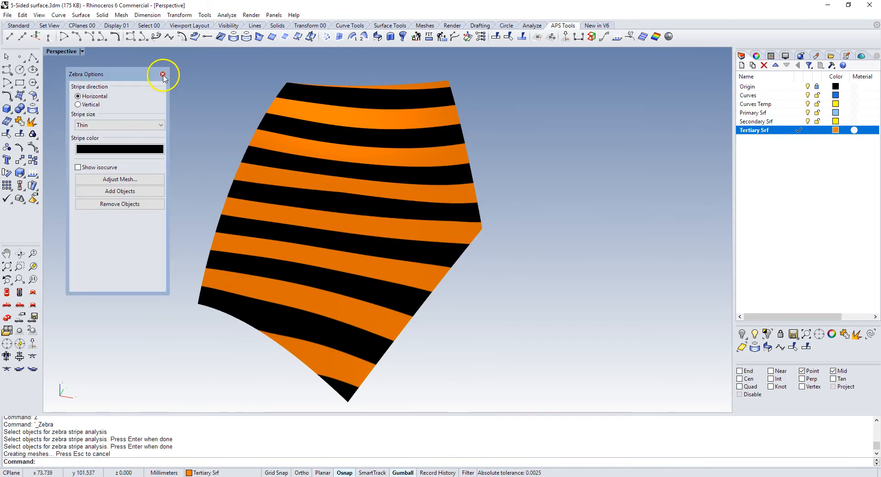
click(161, 75)
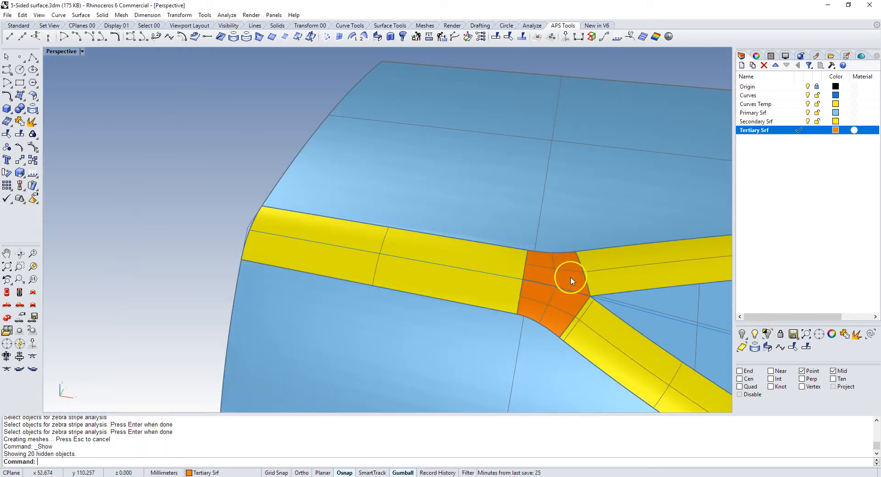
mouse_move(585, 279)
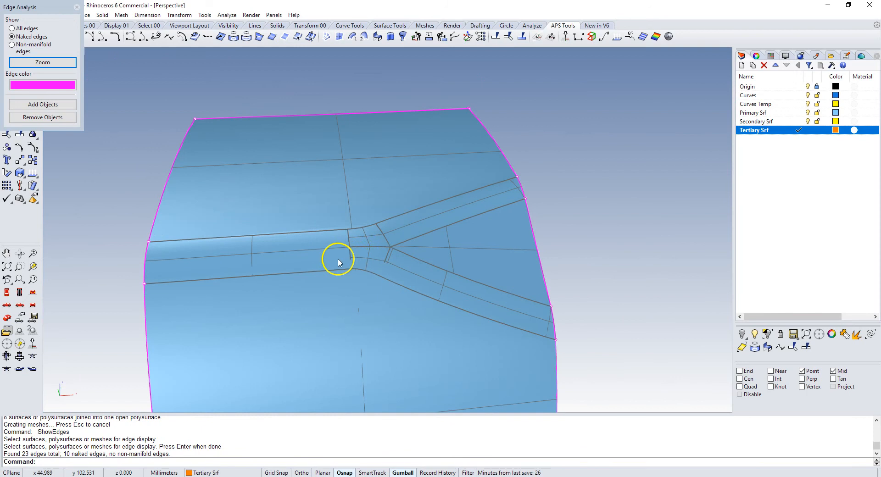
Orbit the view to see the whole junction after undoing the trial join.
drag(339, 261, 205, 172)
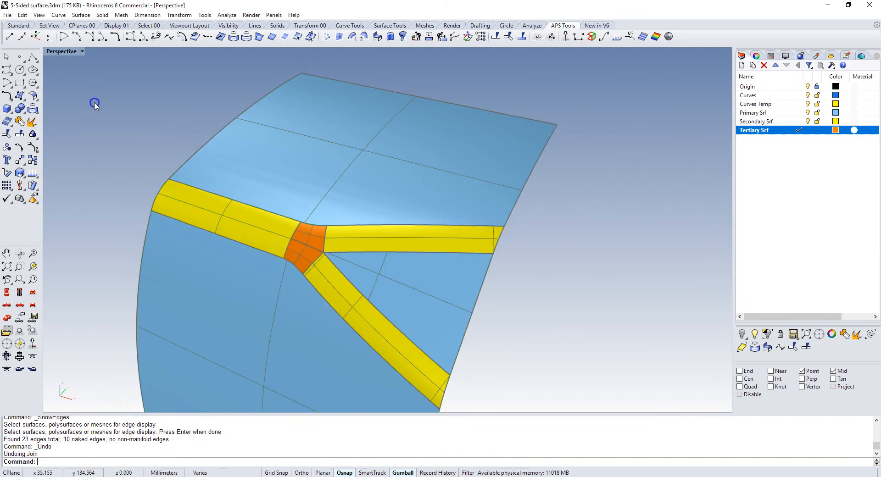
Run Zebra analysis across the yellow strips and orange patches to check flow.
text(_Zebra)
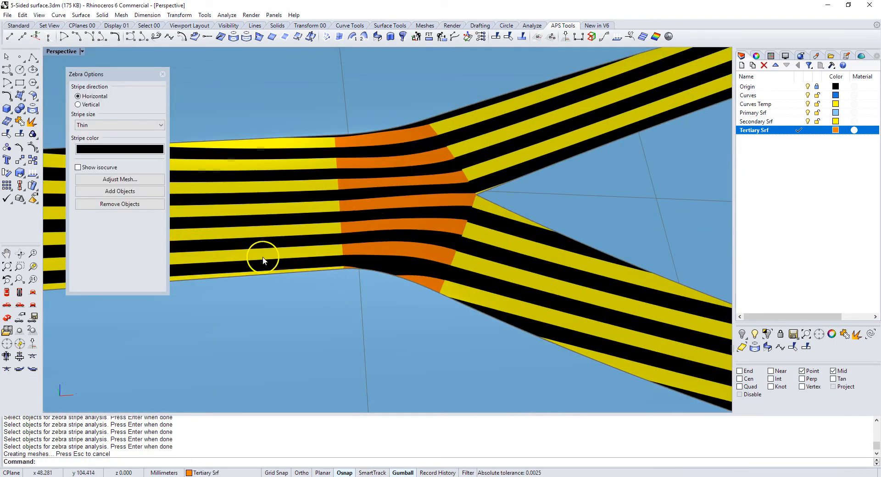
mouse_move(407, 155)
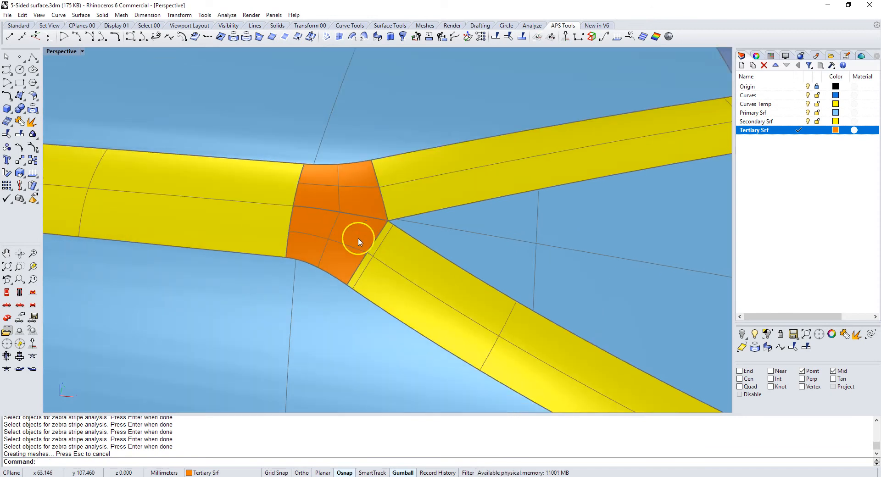
Tangency-match the orange patch edges to the lower and left yellow arms with MatchSrf.
text(MatchSrf)
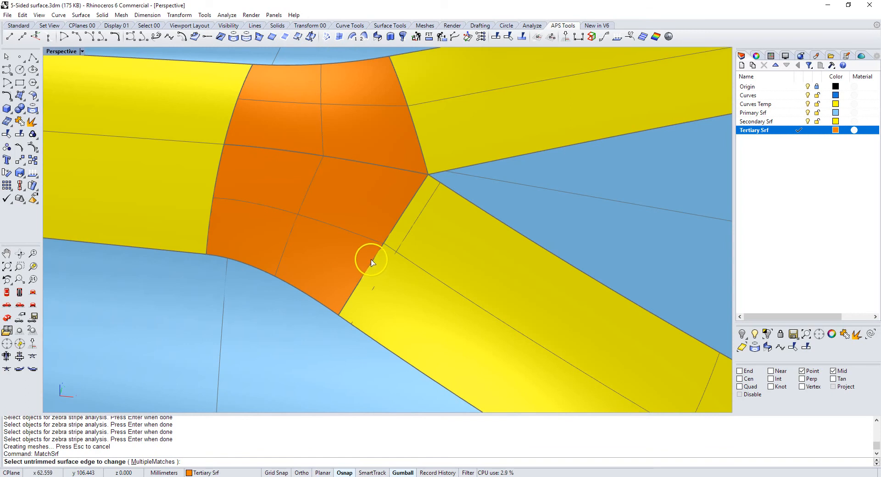
click(368, 268)
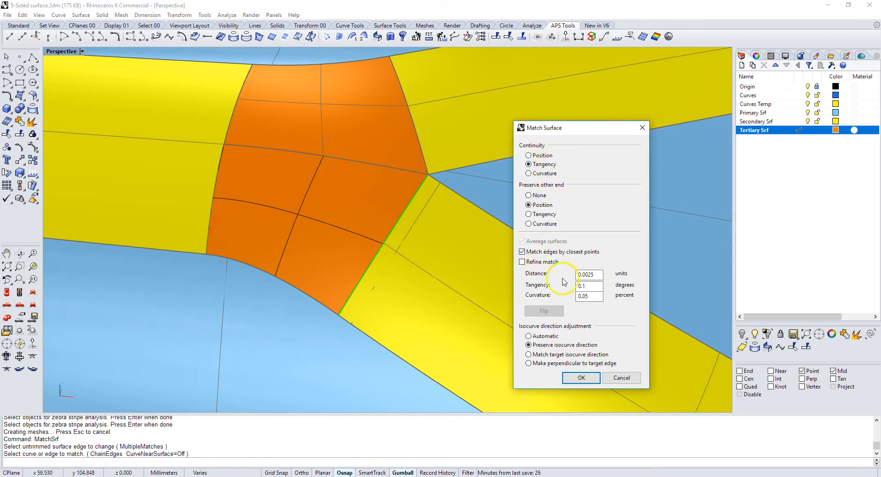
click(580, 378)
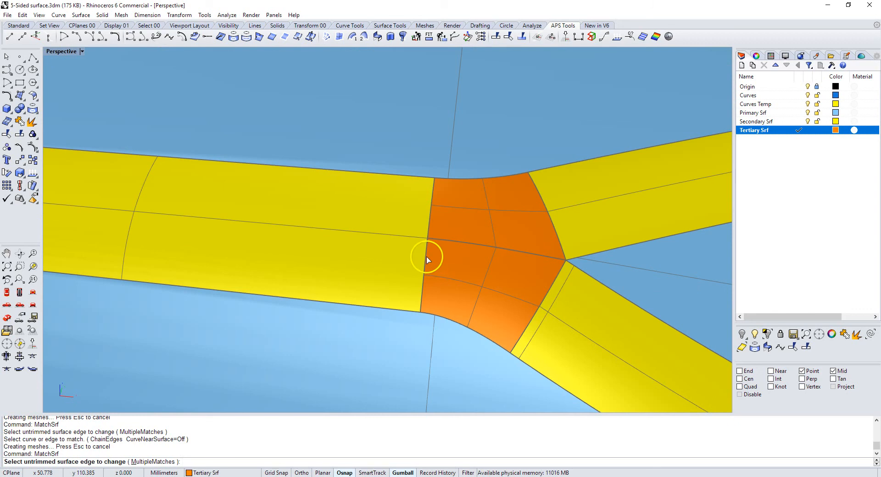
click(424, 259)
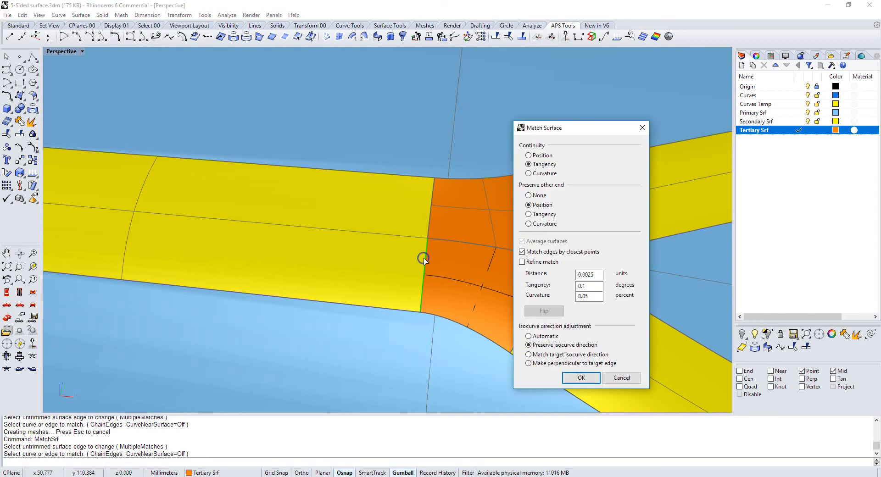
click(580, 378)
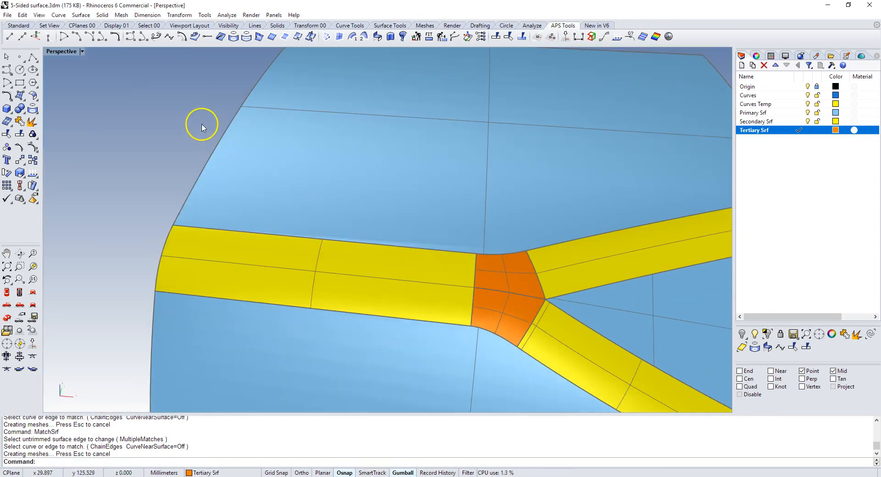
Tangency-match the orange edge along the left arm's top to its yellow strip.
click(475, 276)
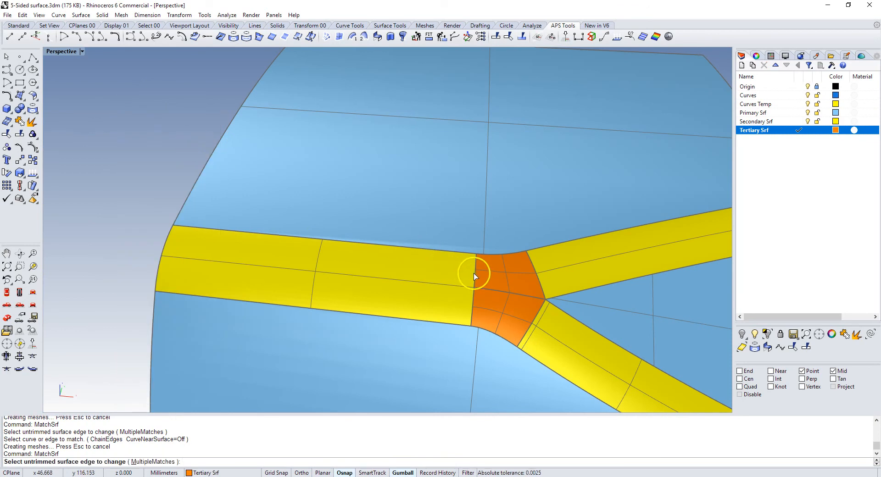
click(474, 277)
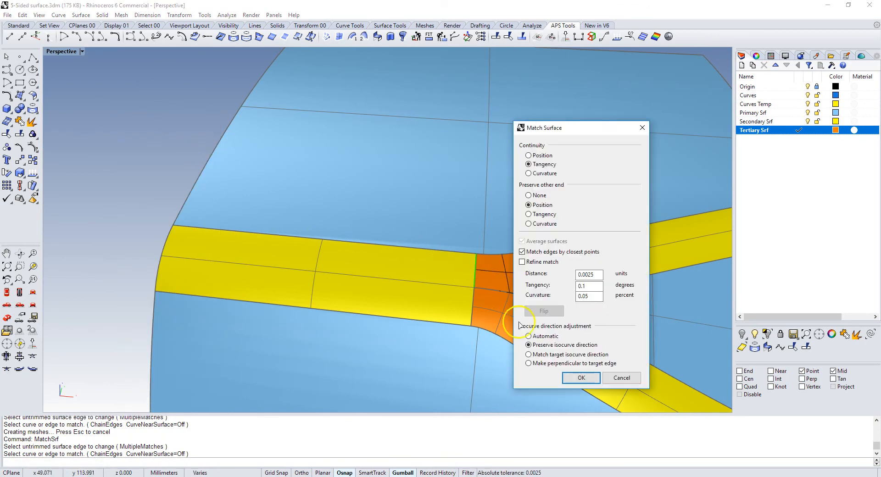
click(580, 377)
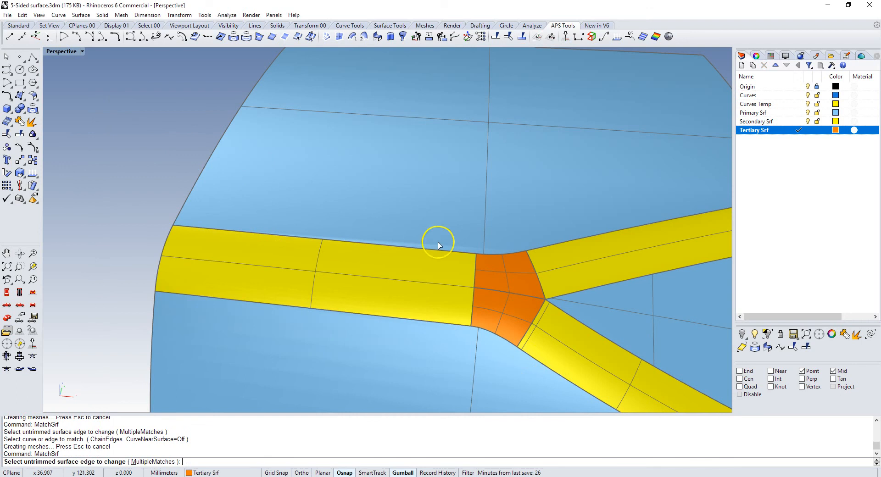
click(540, 284)
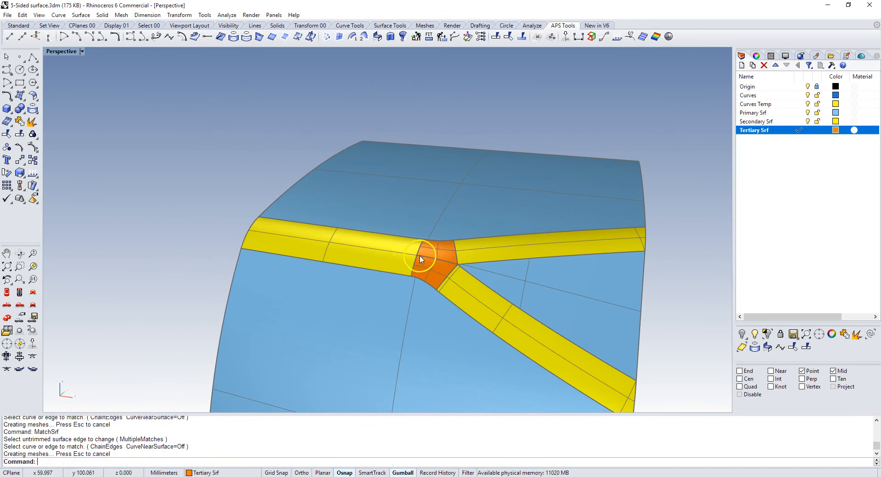
mouse_move(376, 257)
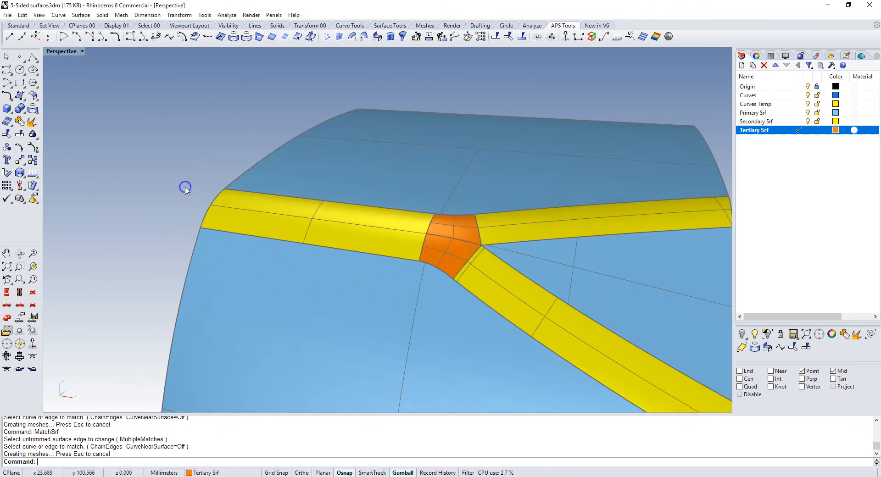
click(453, 262)
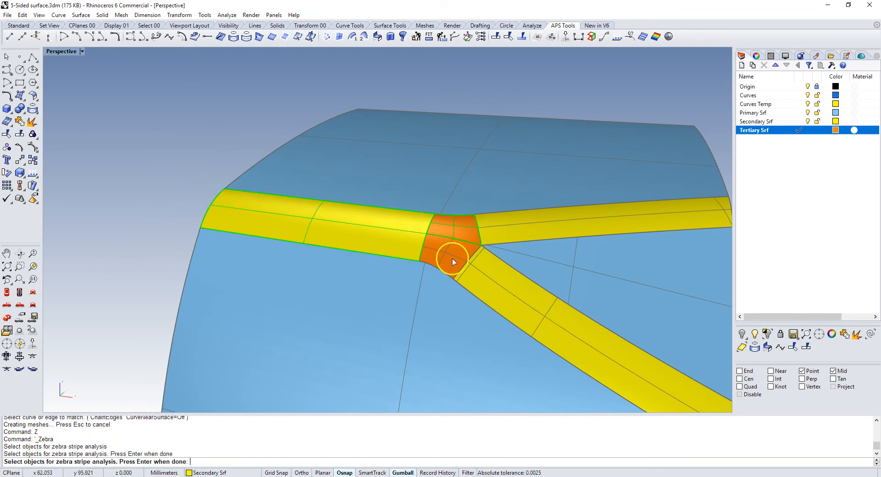
key(Return)
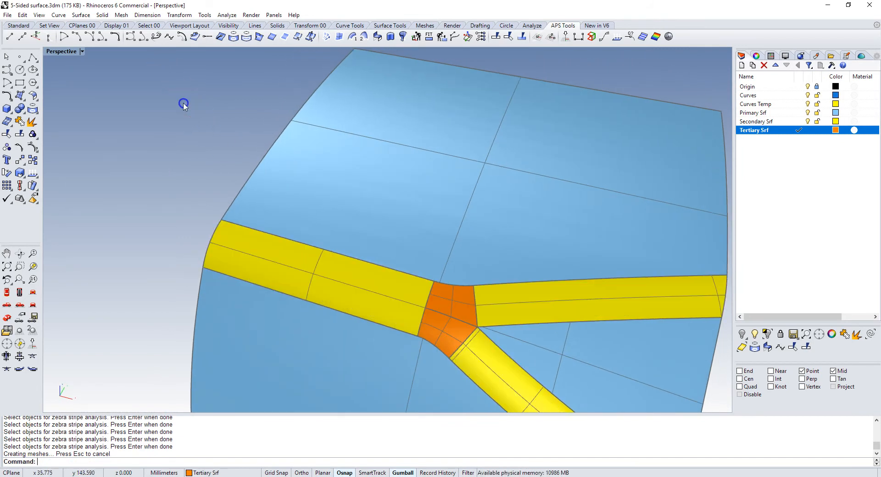
text(Match)
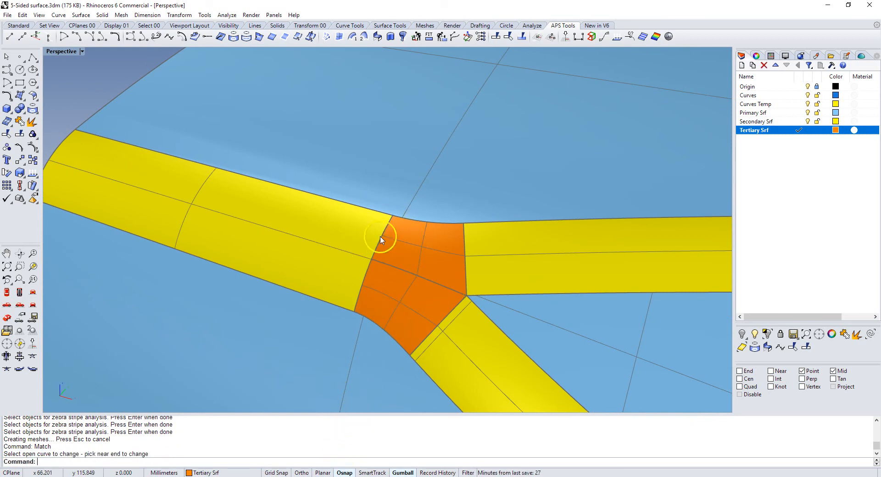
mouse_move(467, 299)
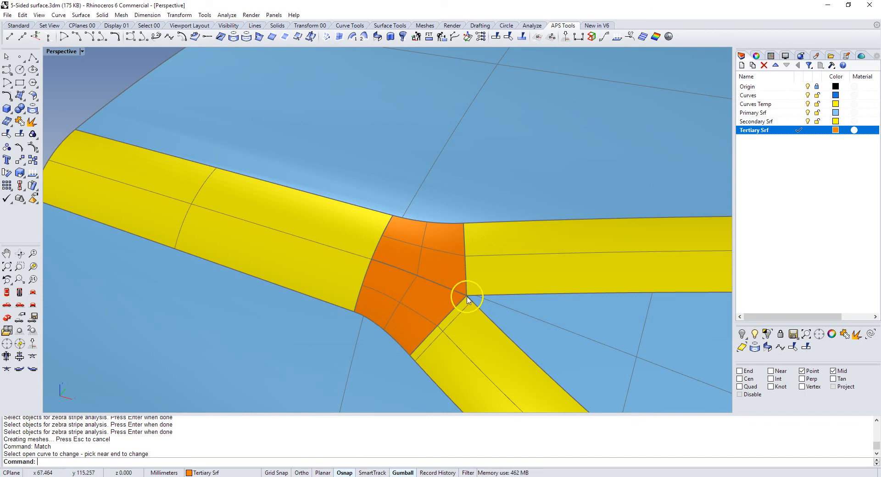
Tangency-match the two centre orange patches along their shared seam with Average surfaces.
right_click(466, 298)
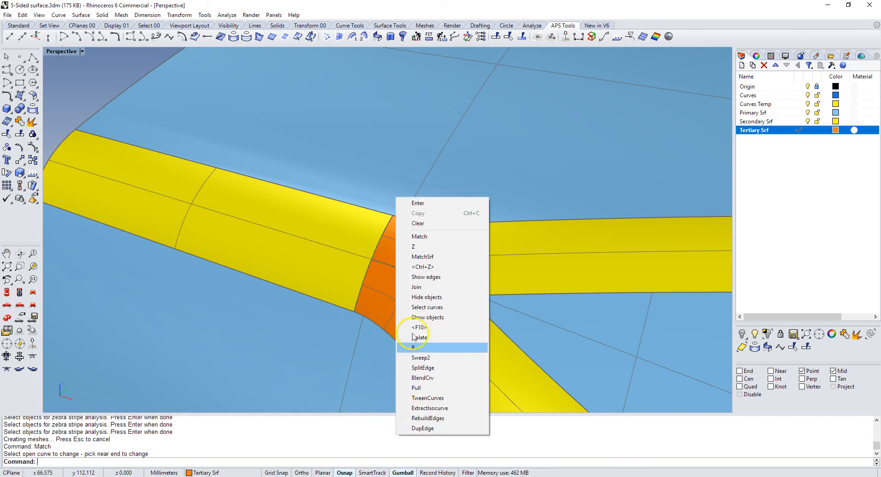
click(422, 257)
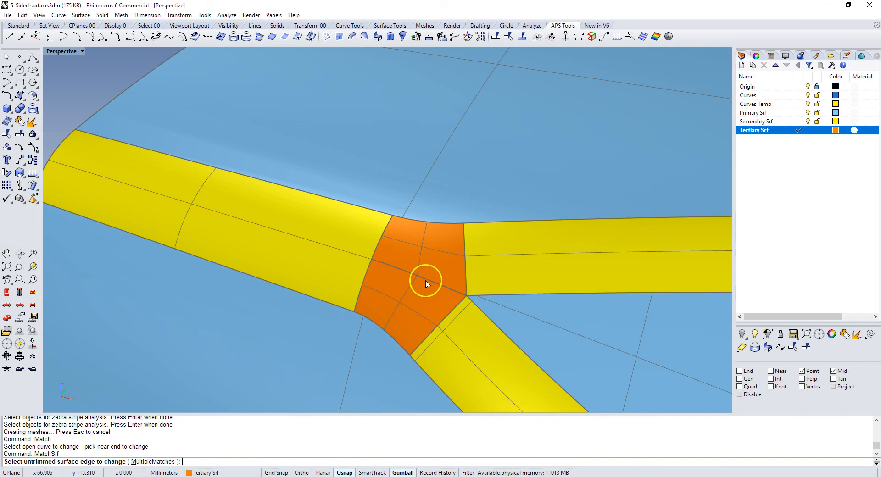
click(426, 283)
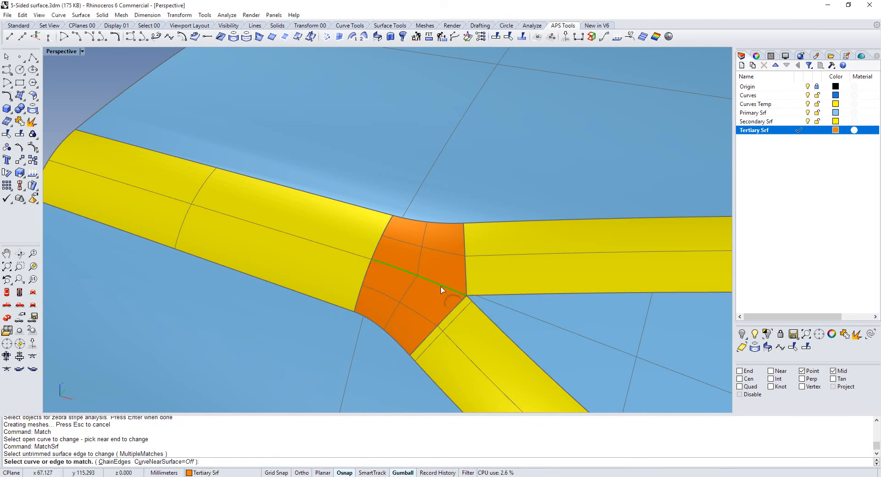
click(444, 289)
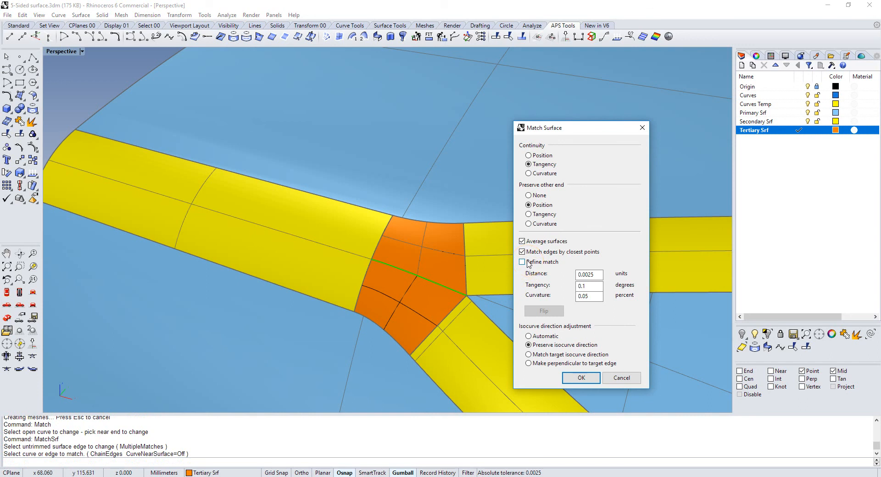
click(581, 377)
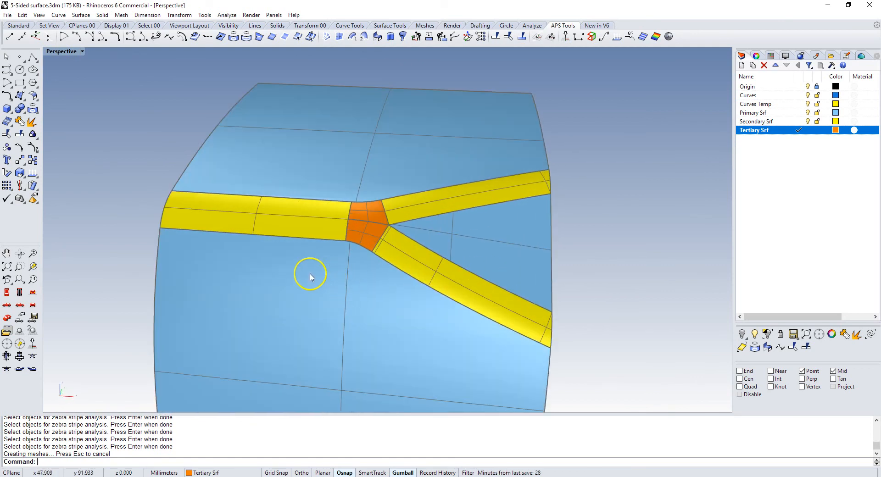
mouse_move(315, 173)
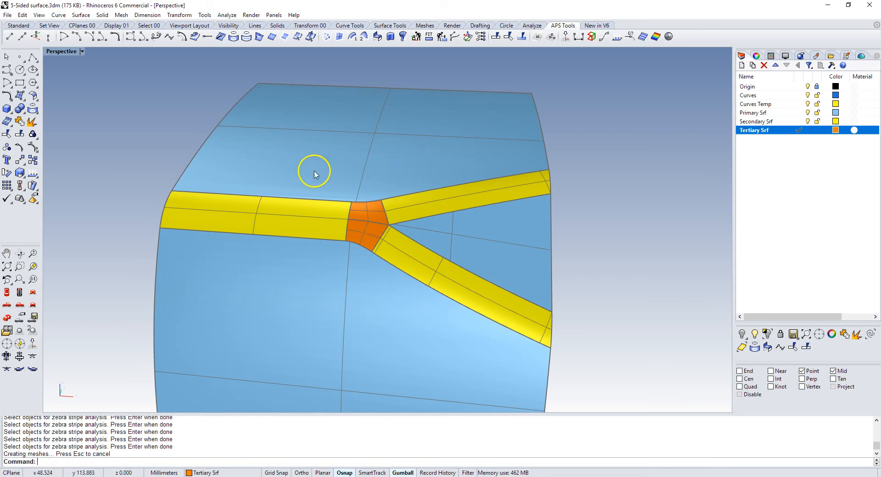
mouse_move(170, 220)
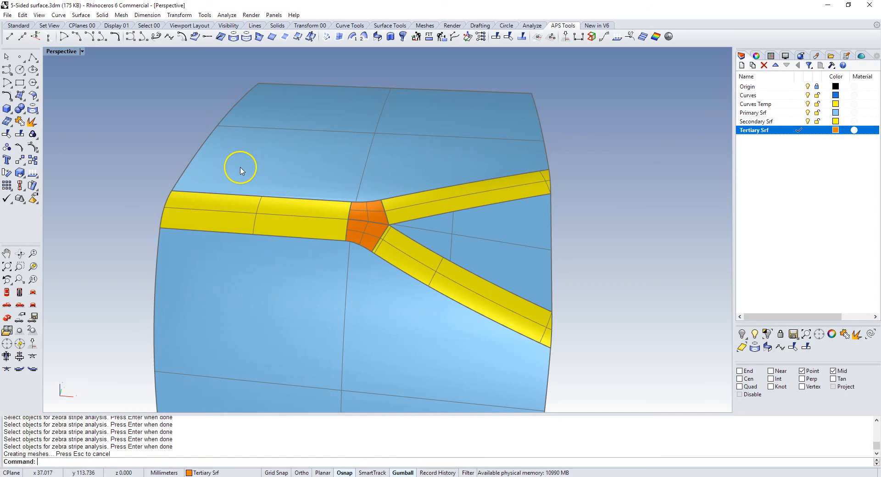
mouse_move(363, 266)
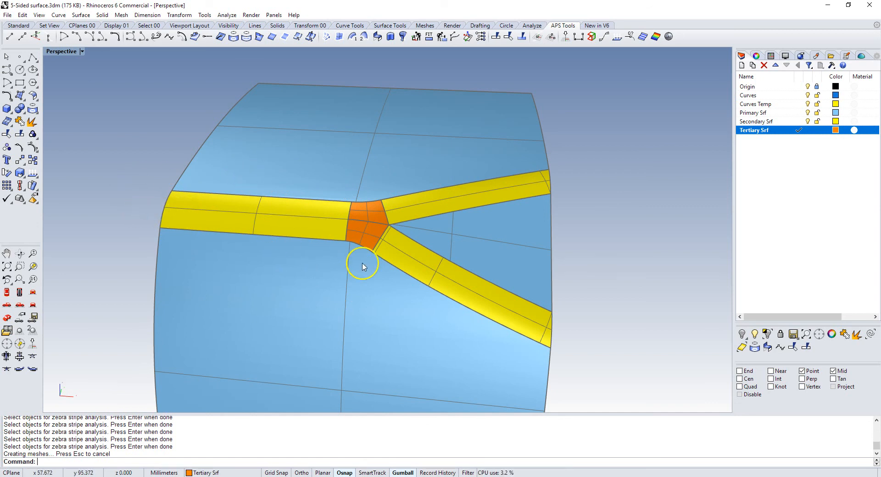
mouse_move(373, 247)
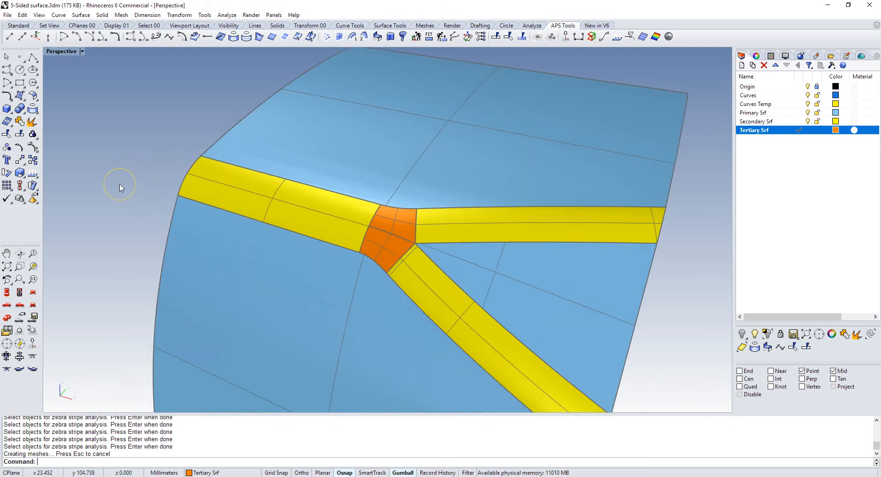
mouse_move(375, 248)
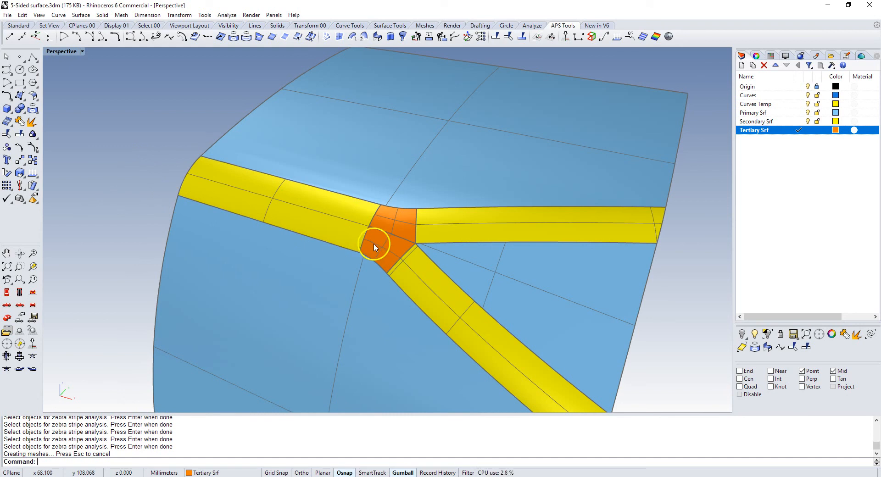
mouse_move(124, 179)
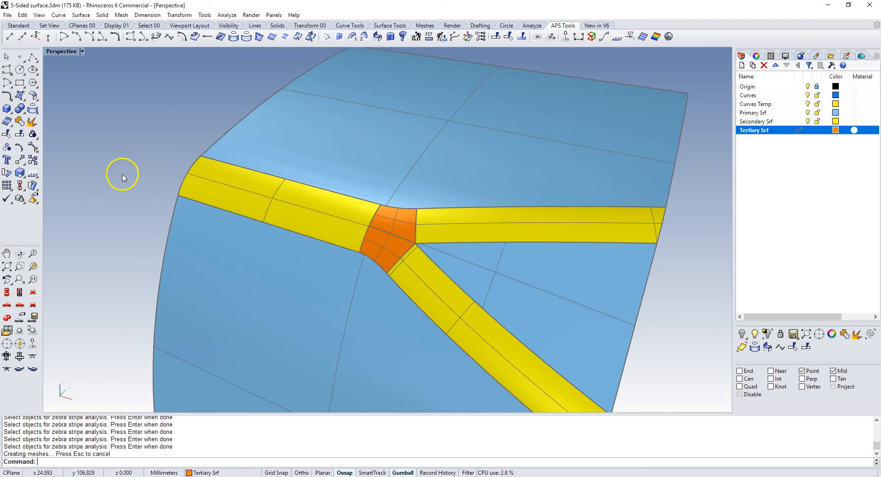